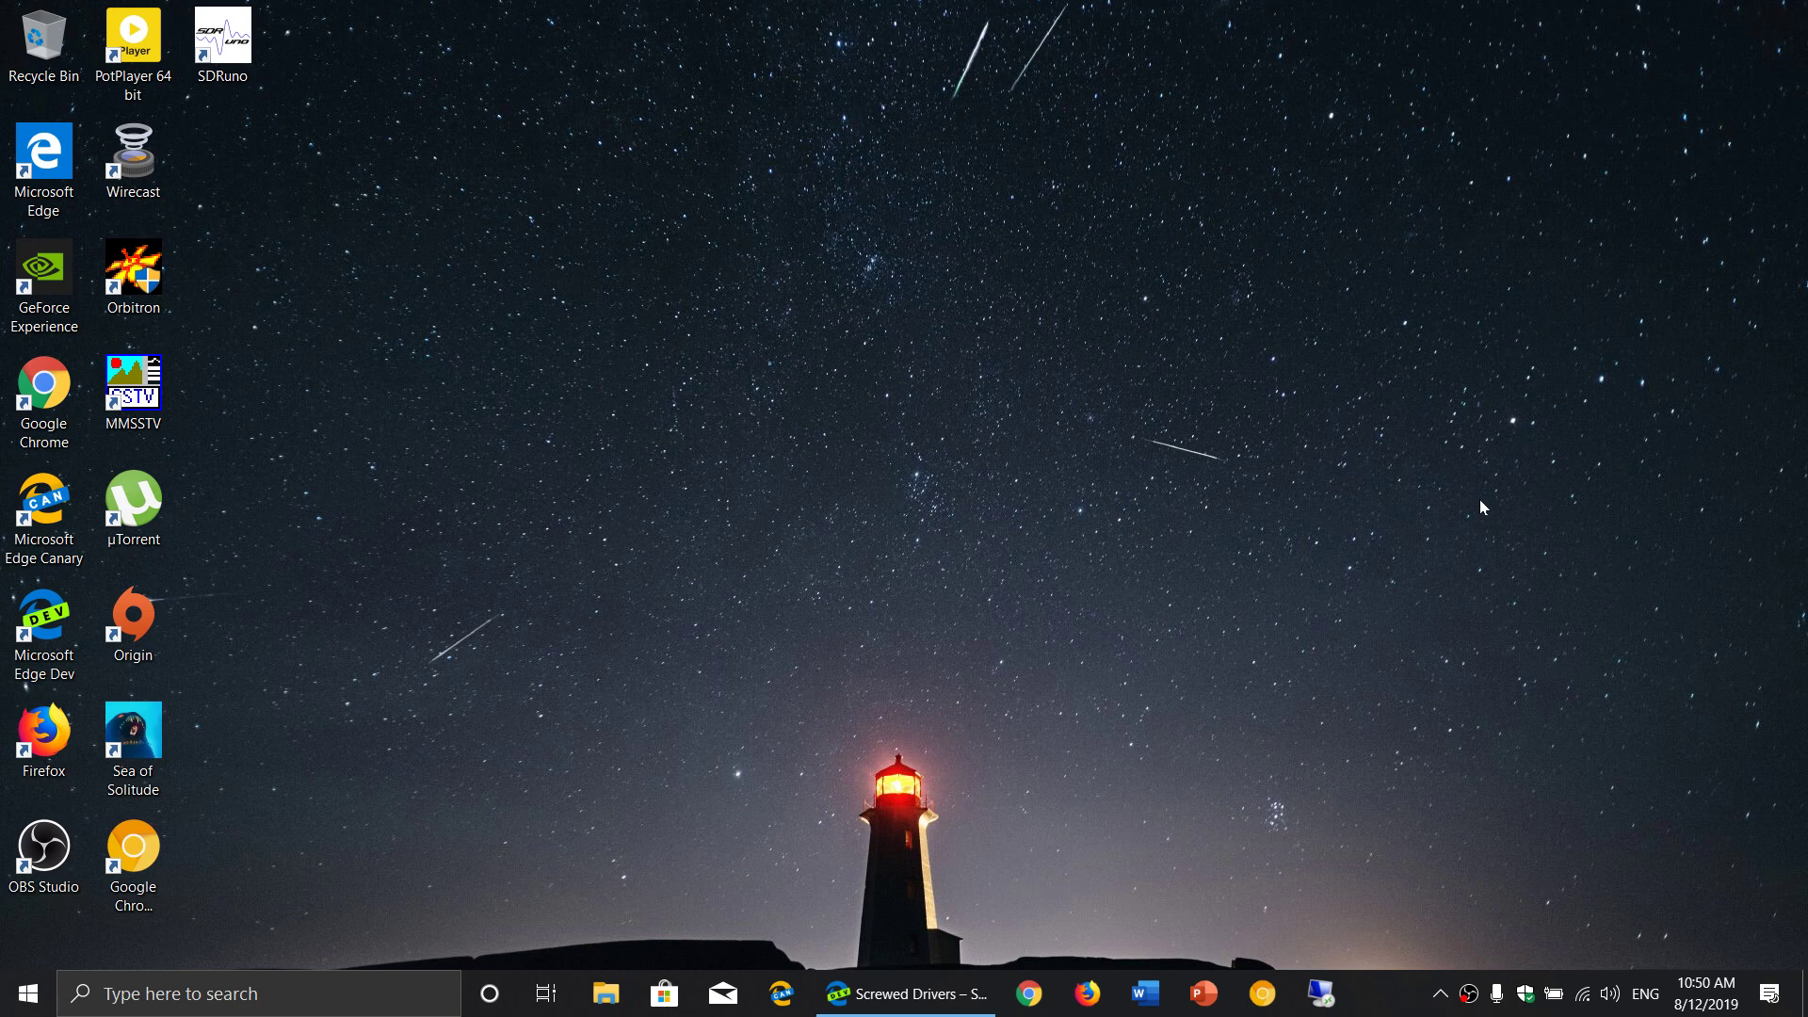
mouse_move(1485, 459)
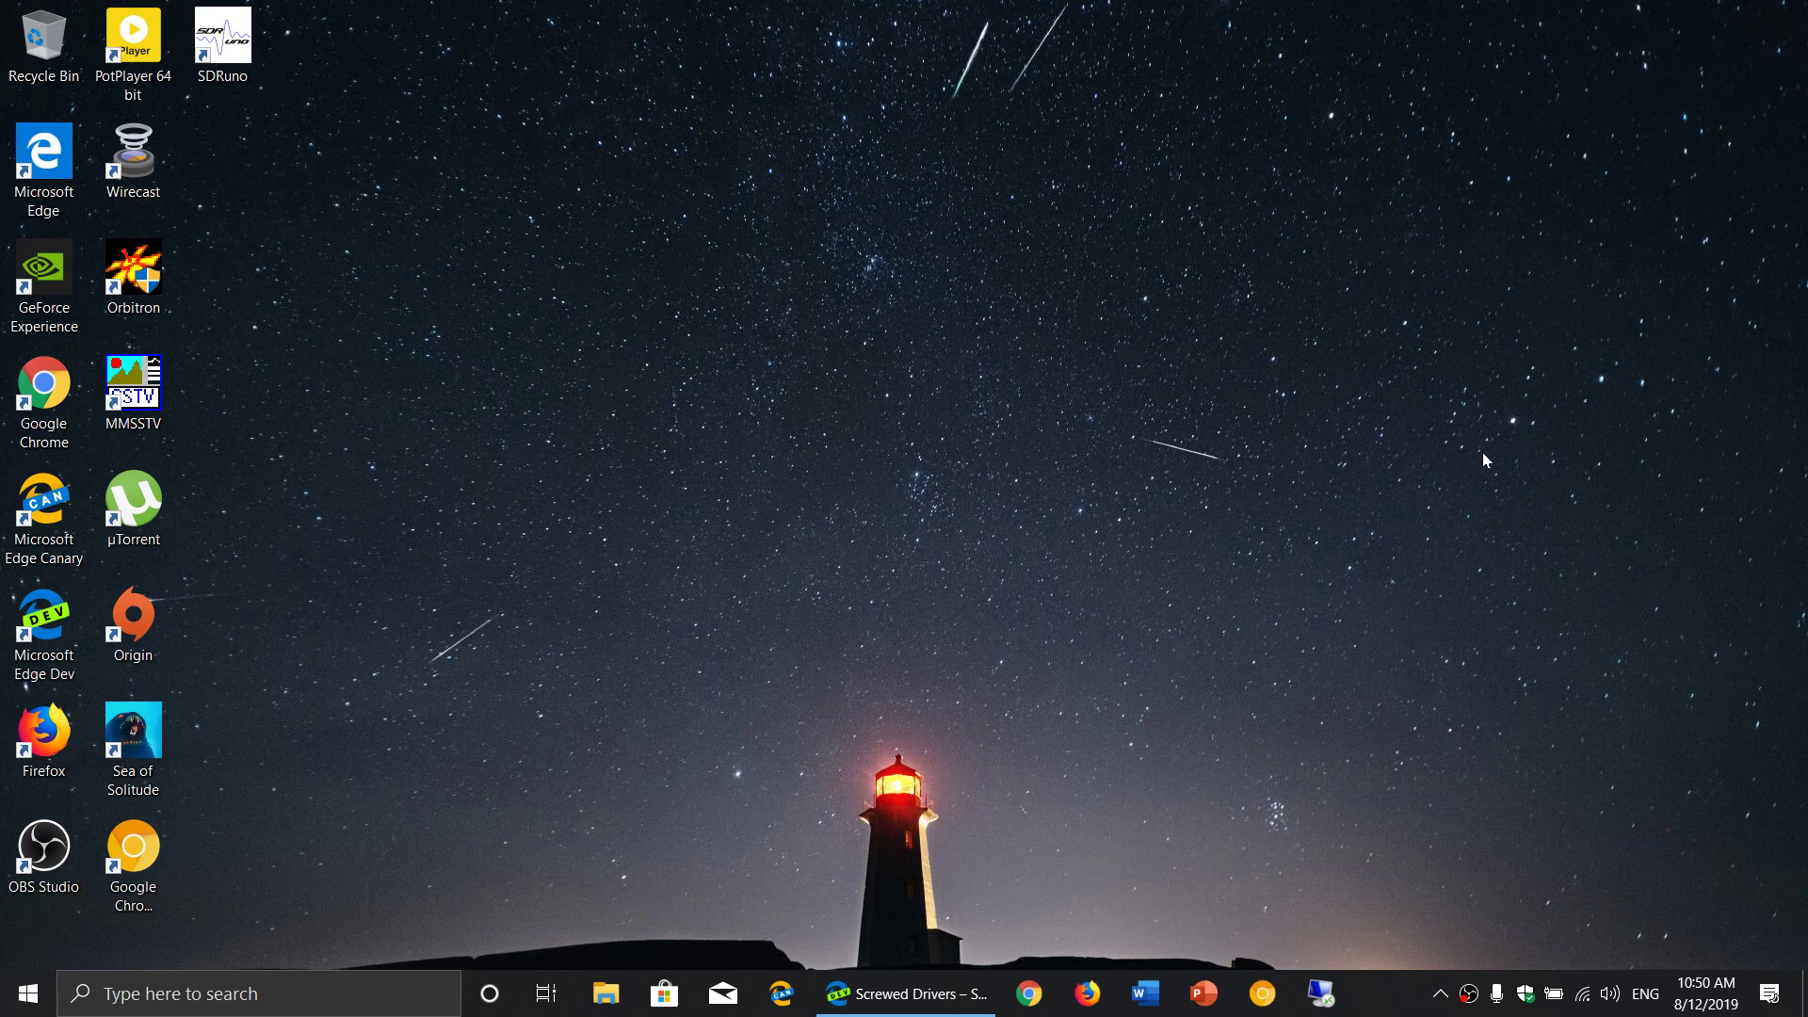
mouse_move(1049, 646)
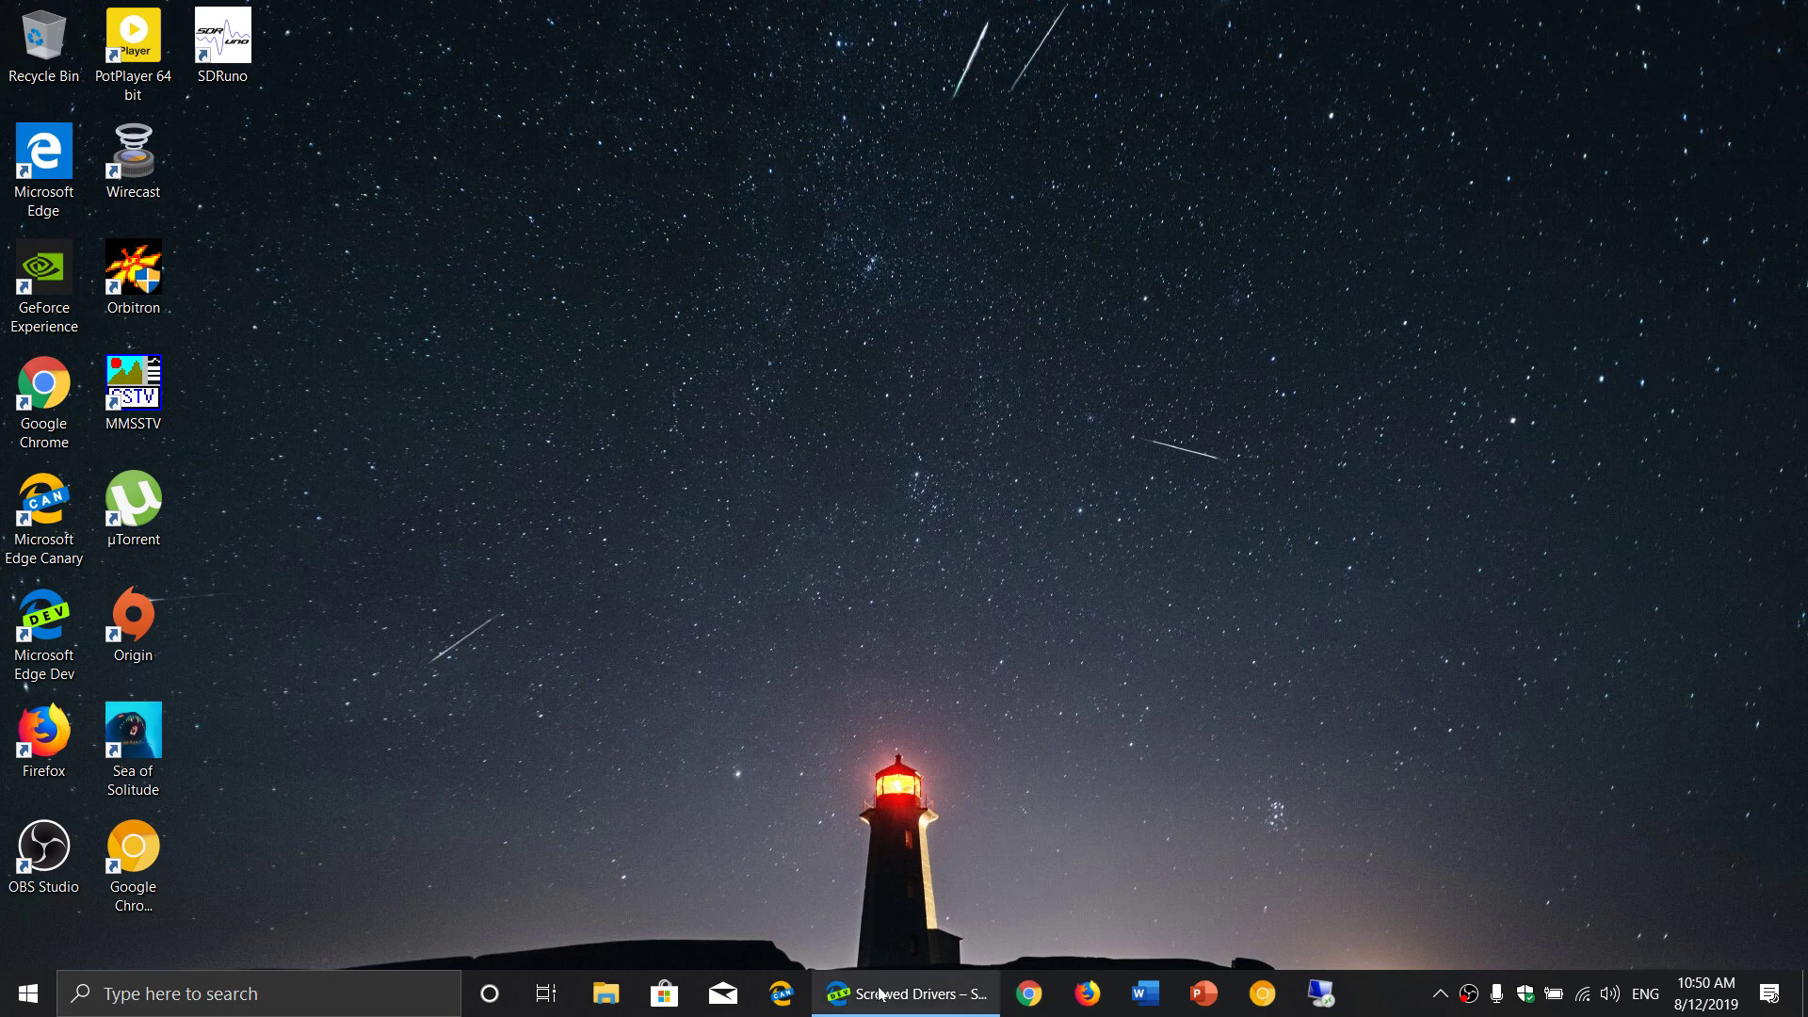
Step: Restore the Eclypsium article in Edge and scroll to its List of Affected Vendors, ASRock through Toshiba including Realtek
left_click(905, 993)
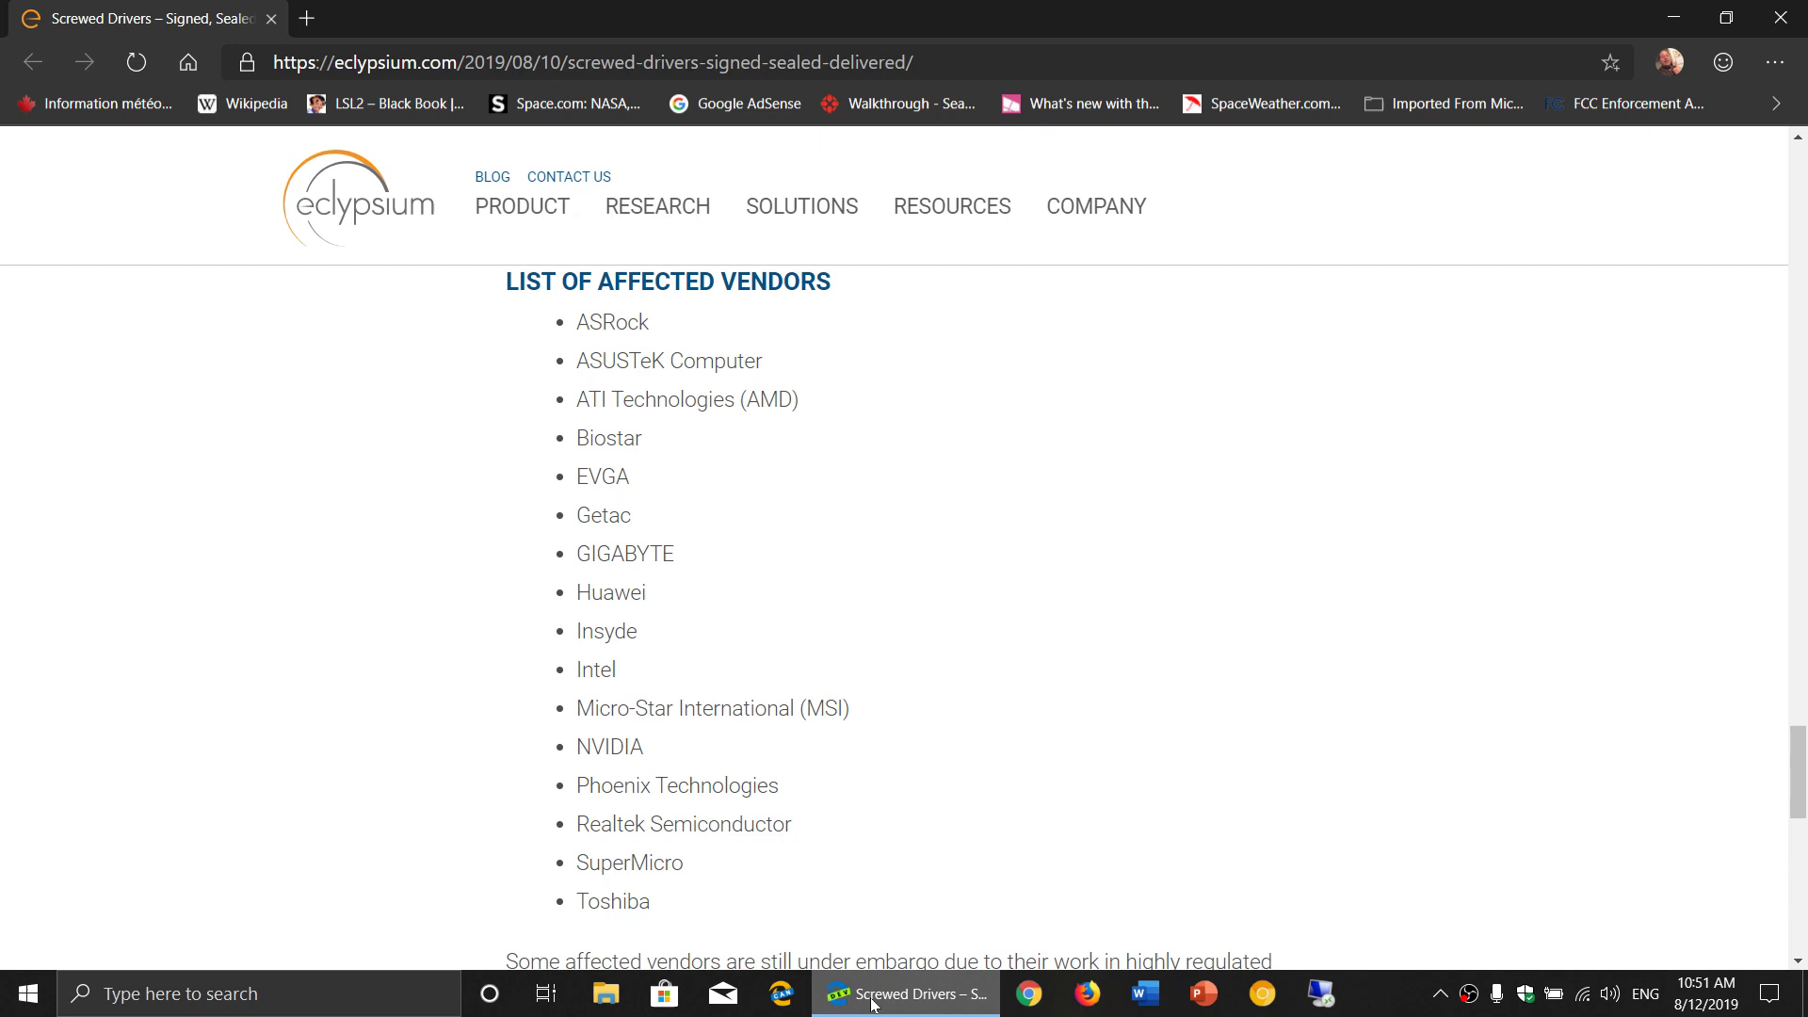
mouse_move(972, 687)
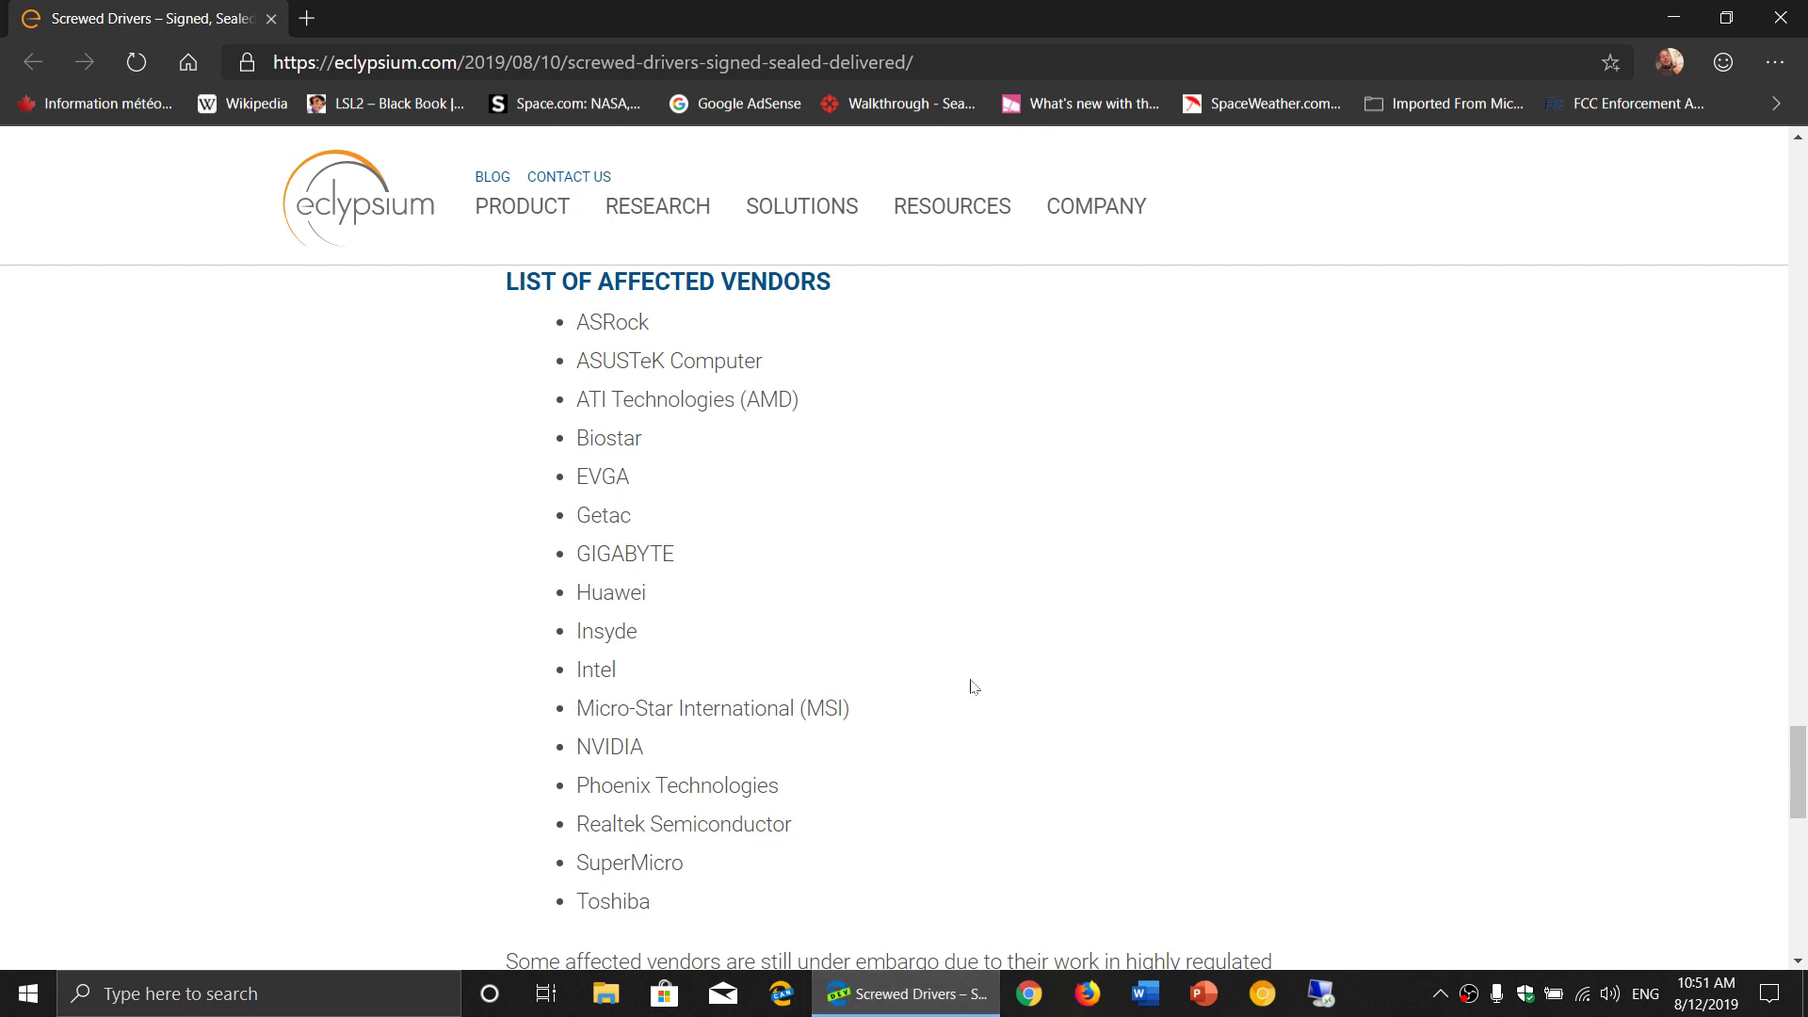
scroll("down", 3)
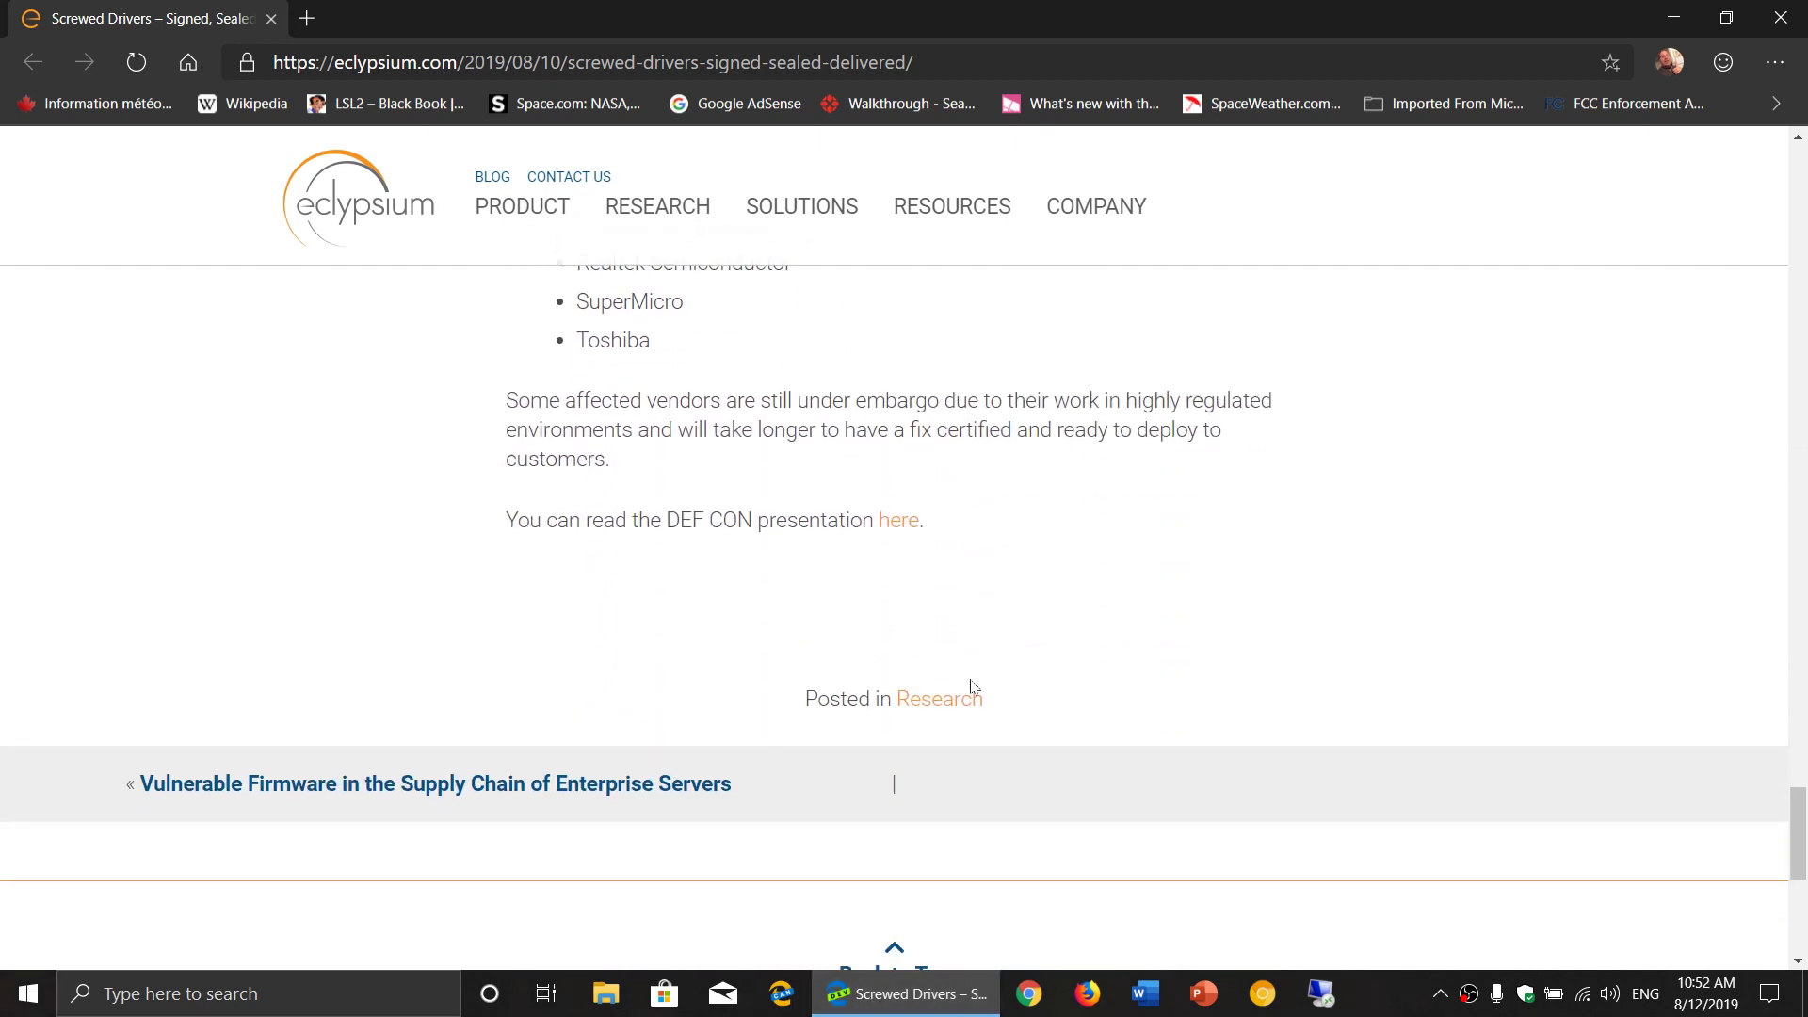
scroll("up", 3)
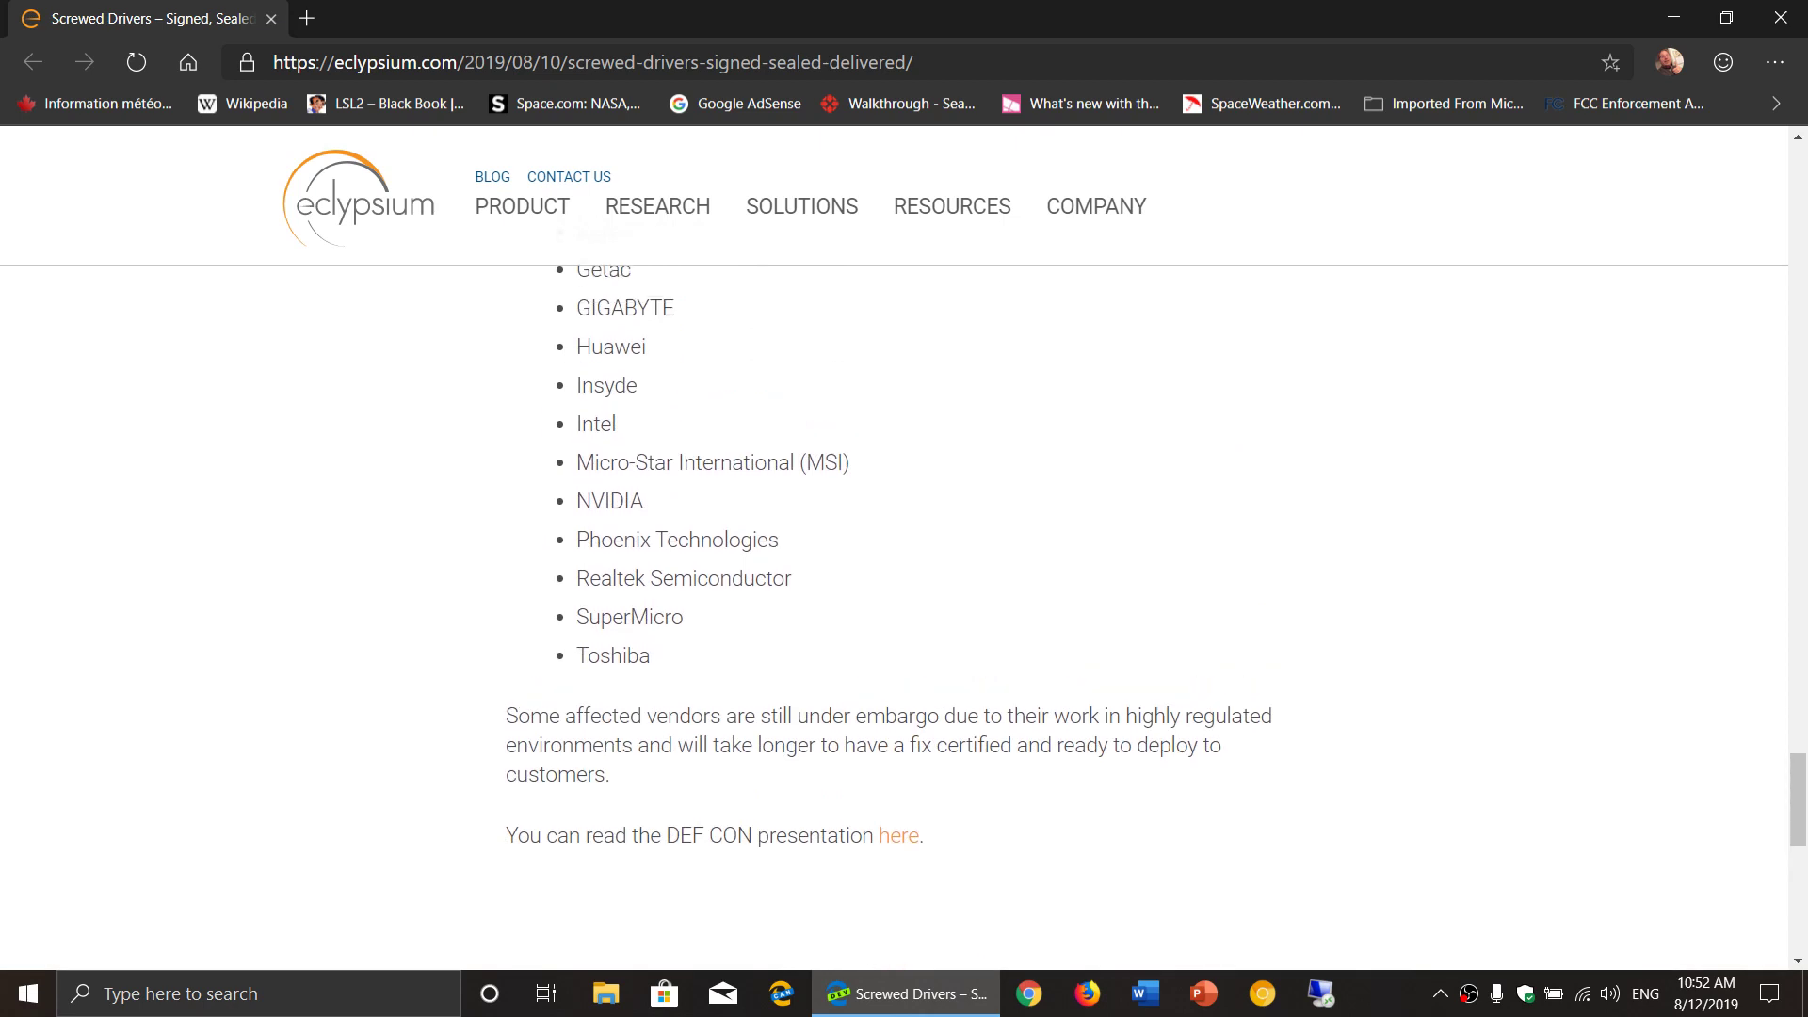
scroll("up", 3)
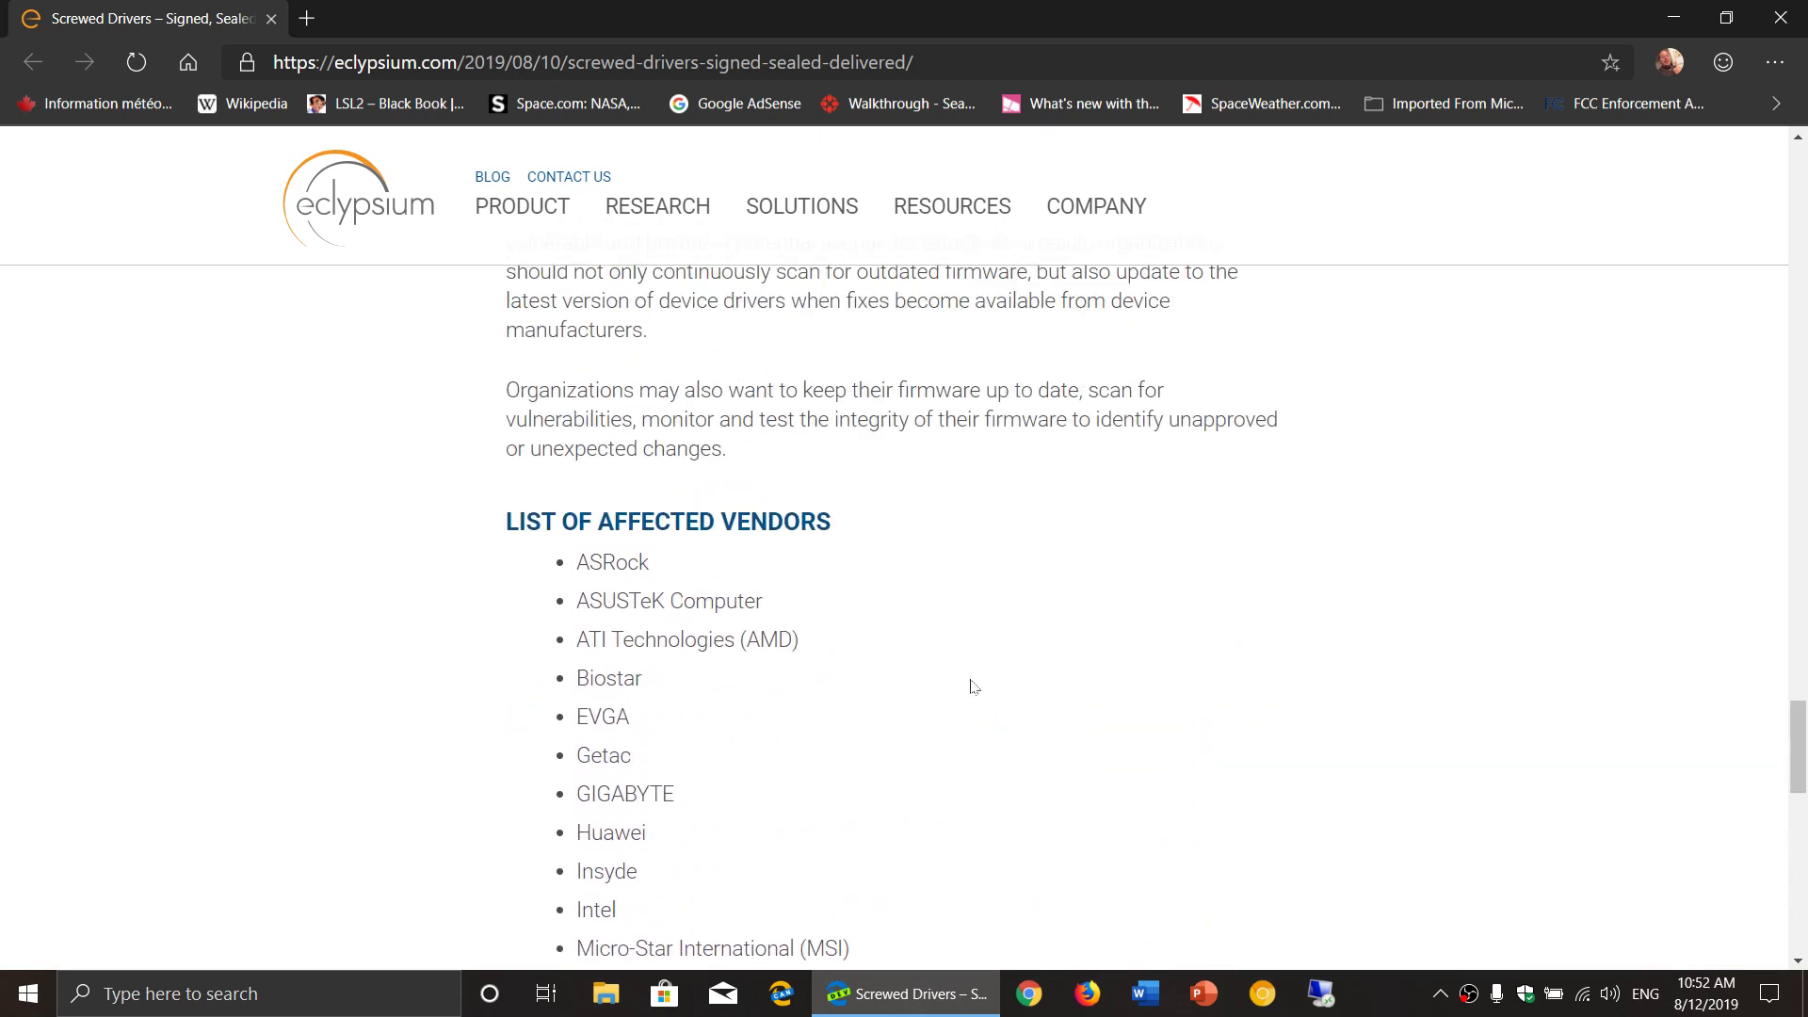
scroll("down", 3)
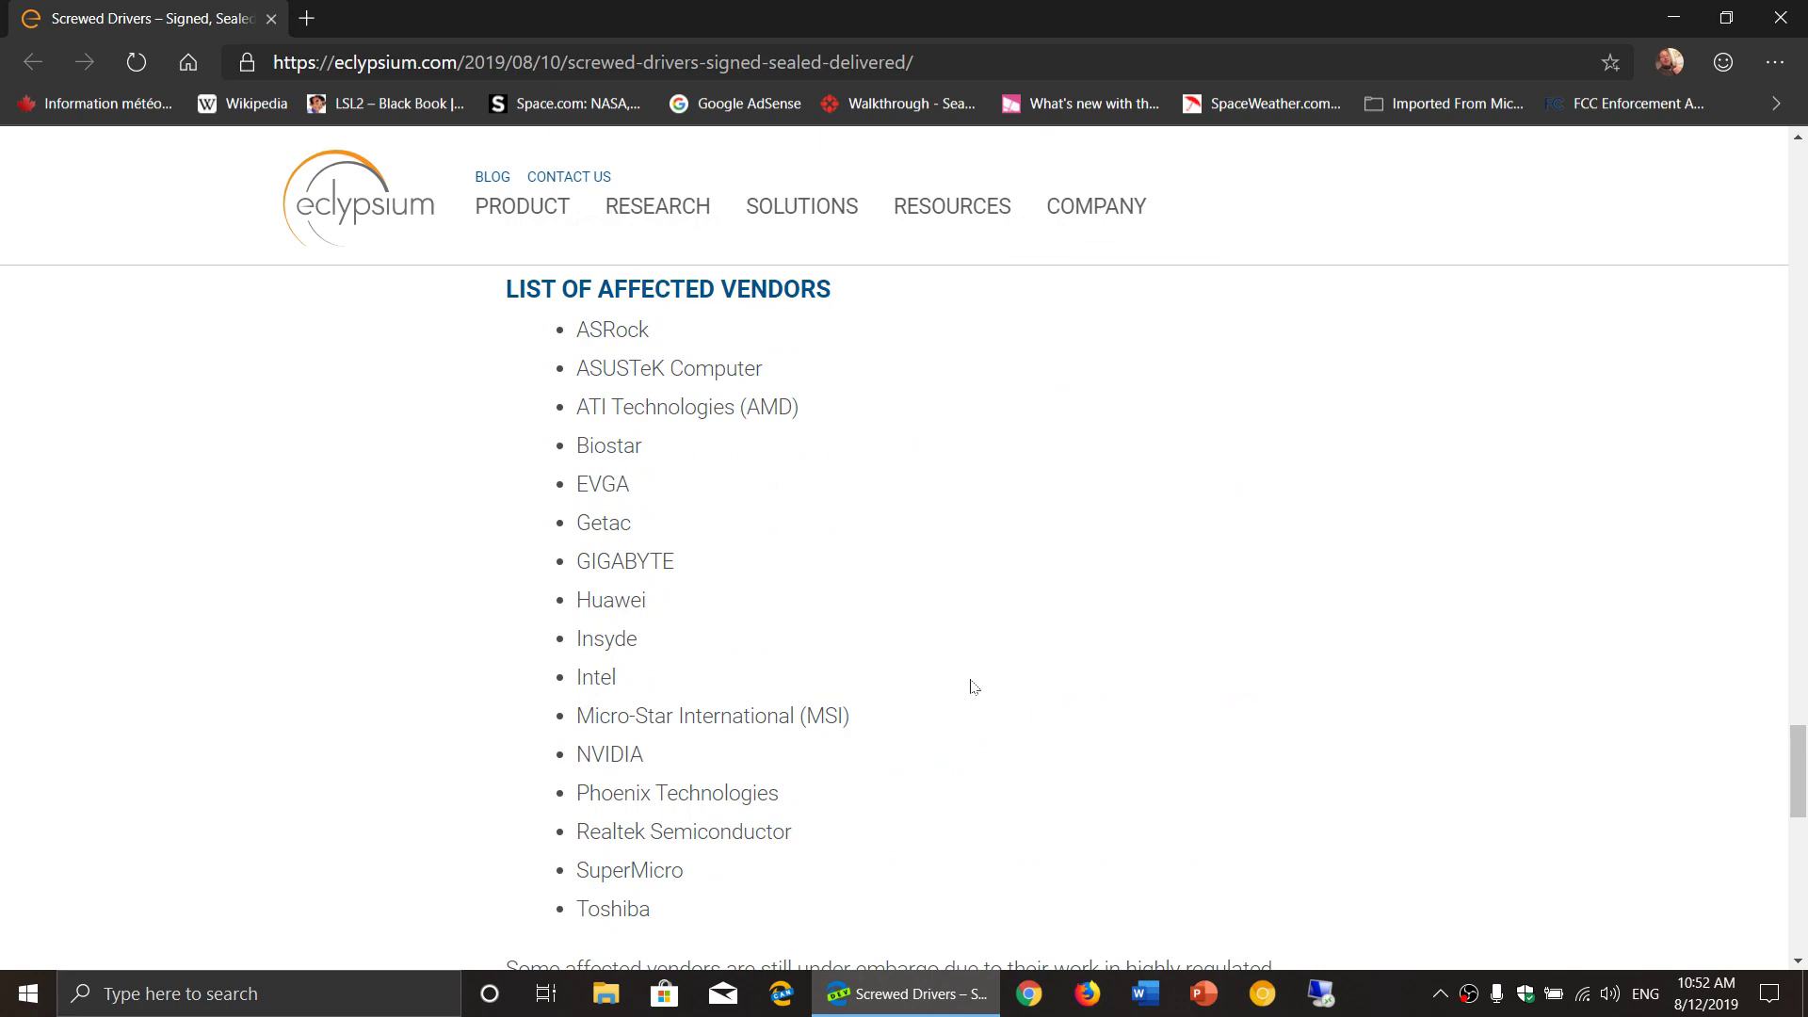
scroll("up", 3)
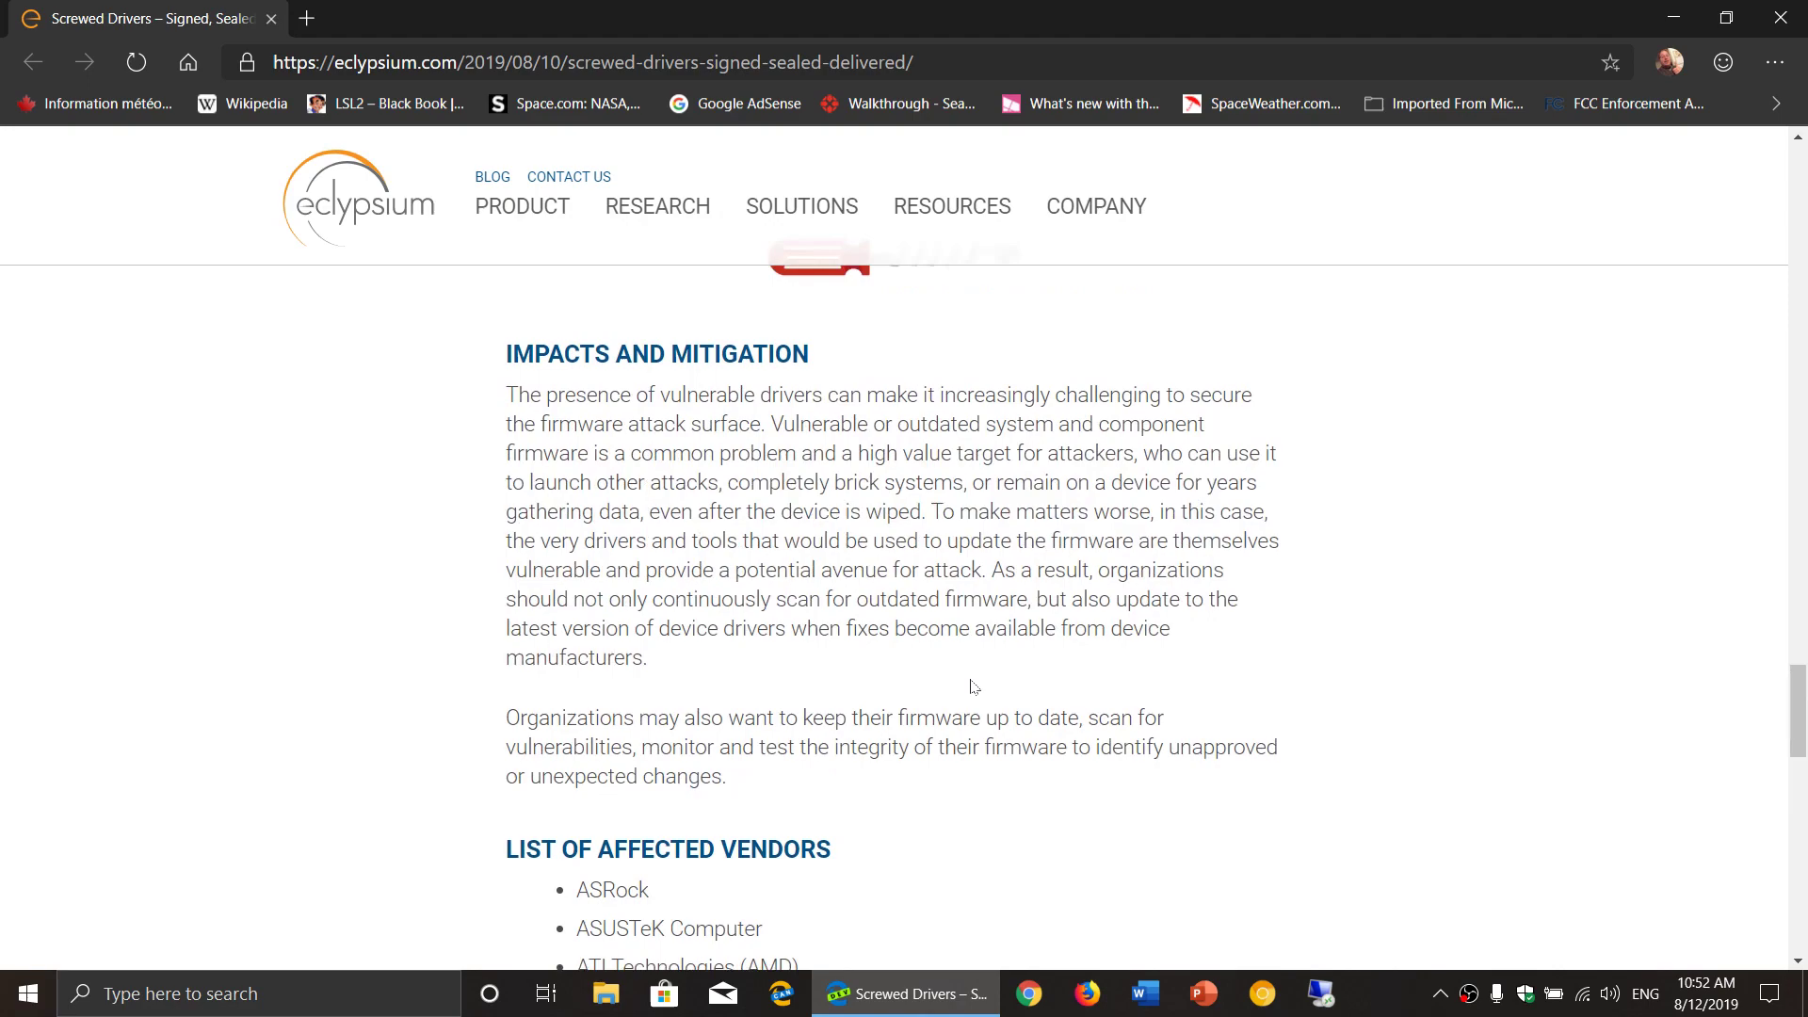
scroll("up", 3)
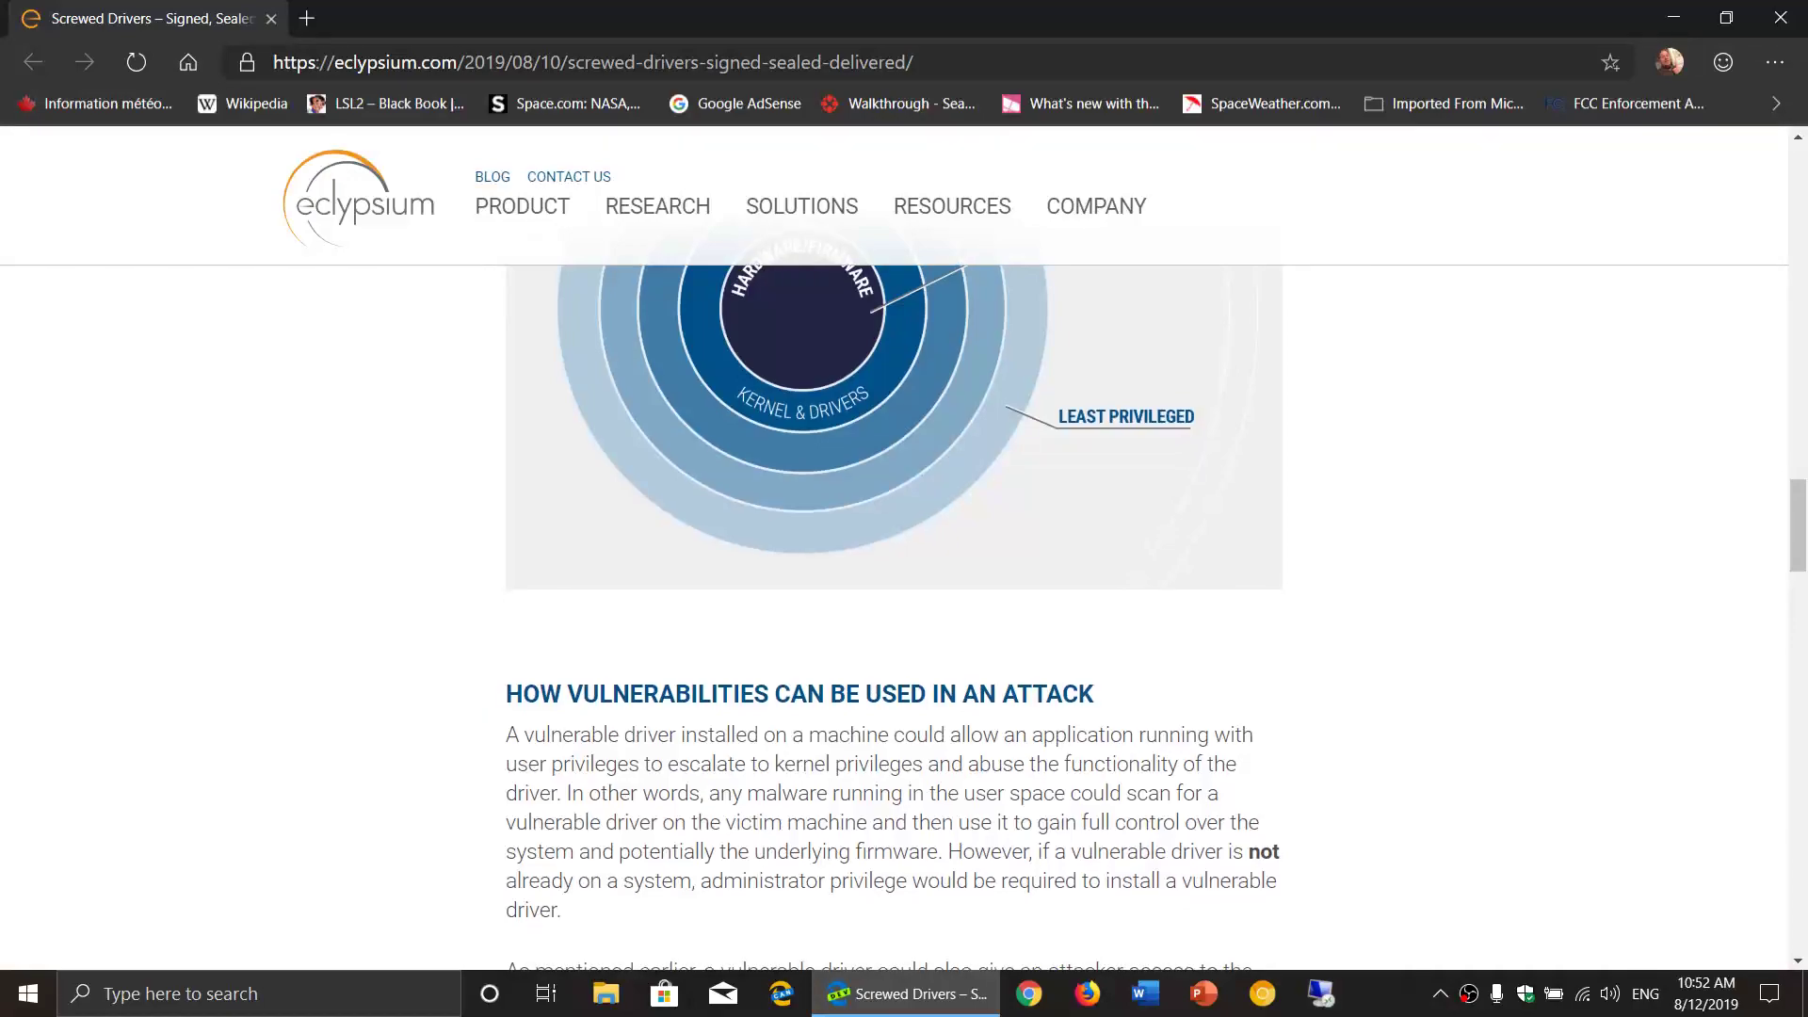
scroll("down", 3)
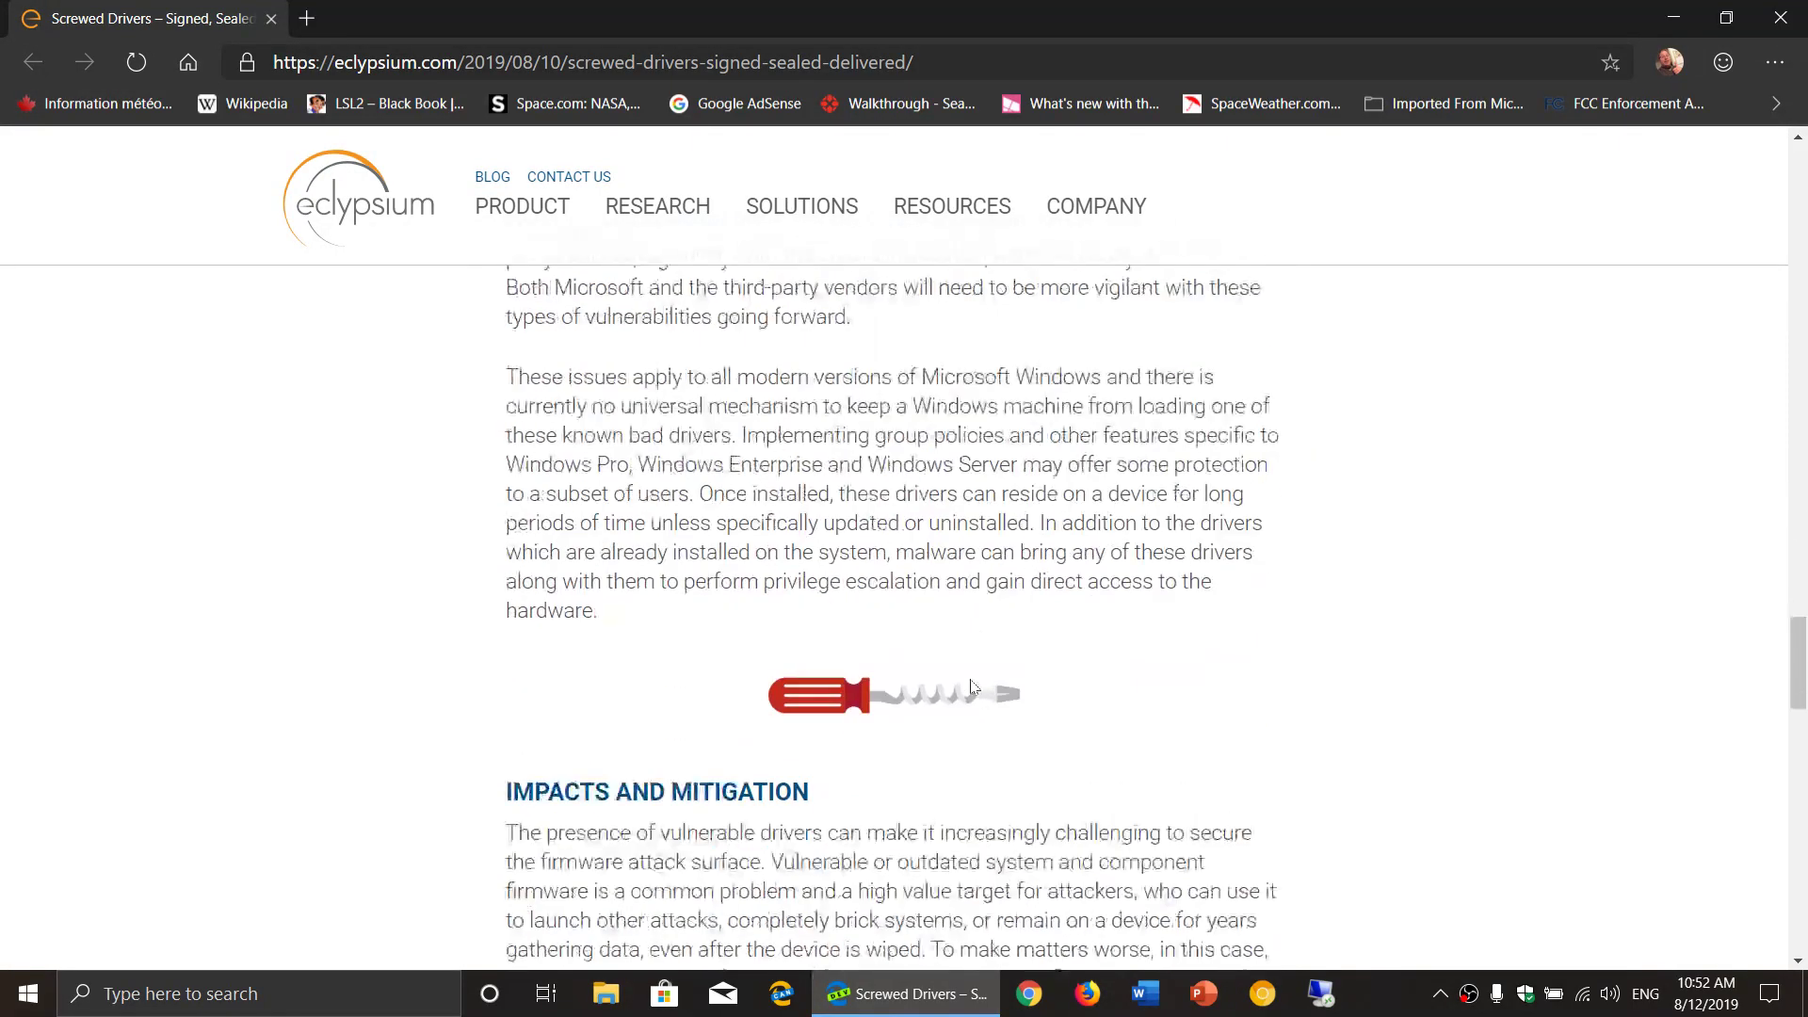
scroll("down", 3)
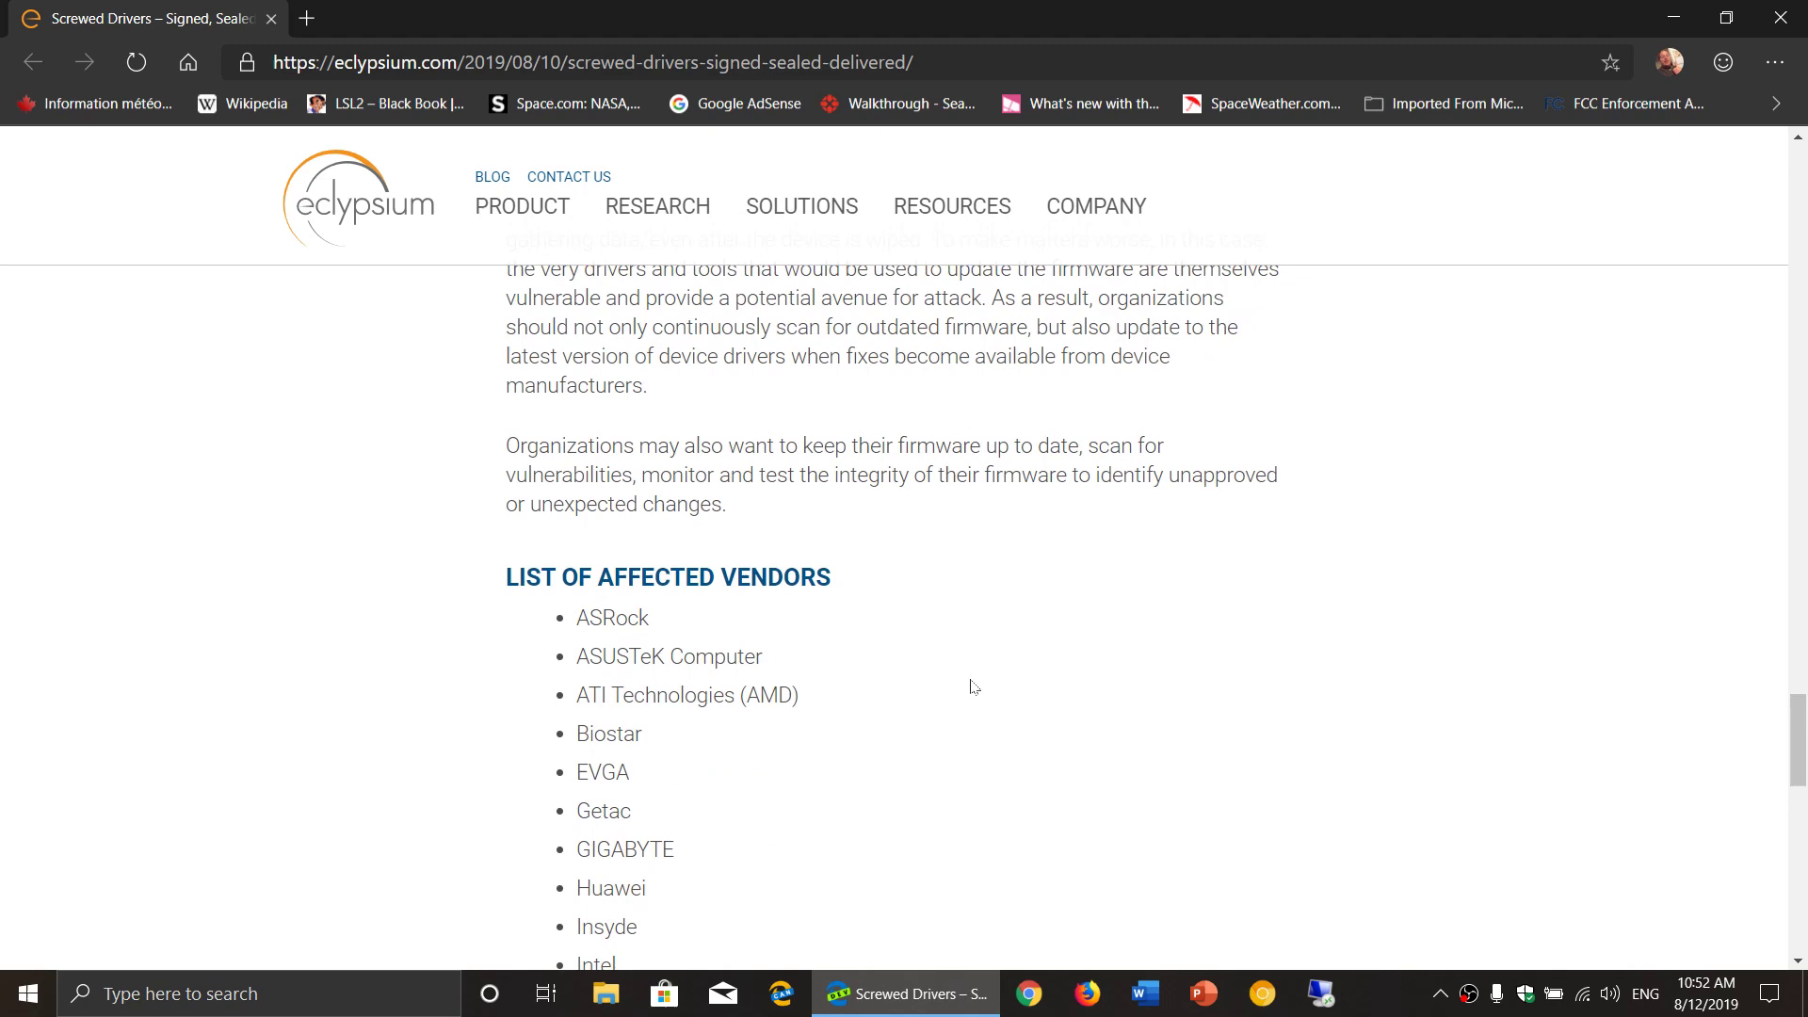
scroll("up", 3)
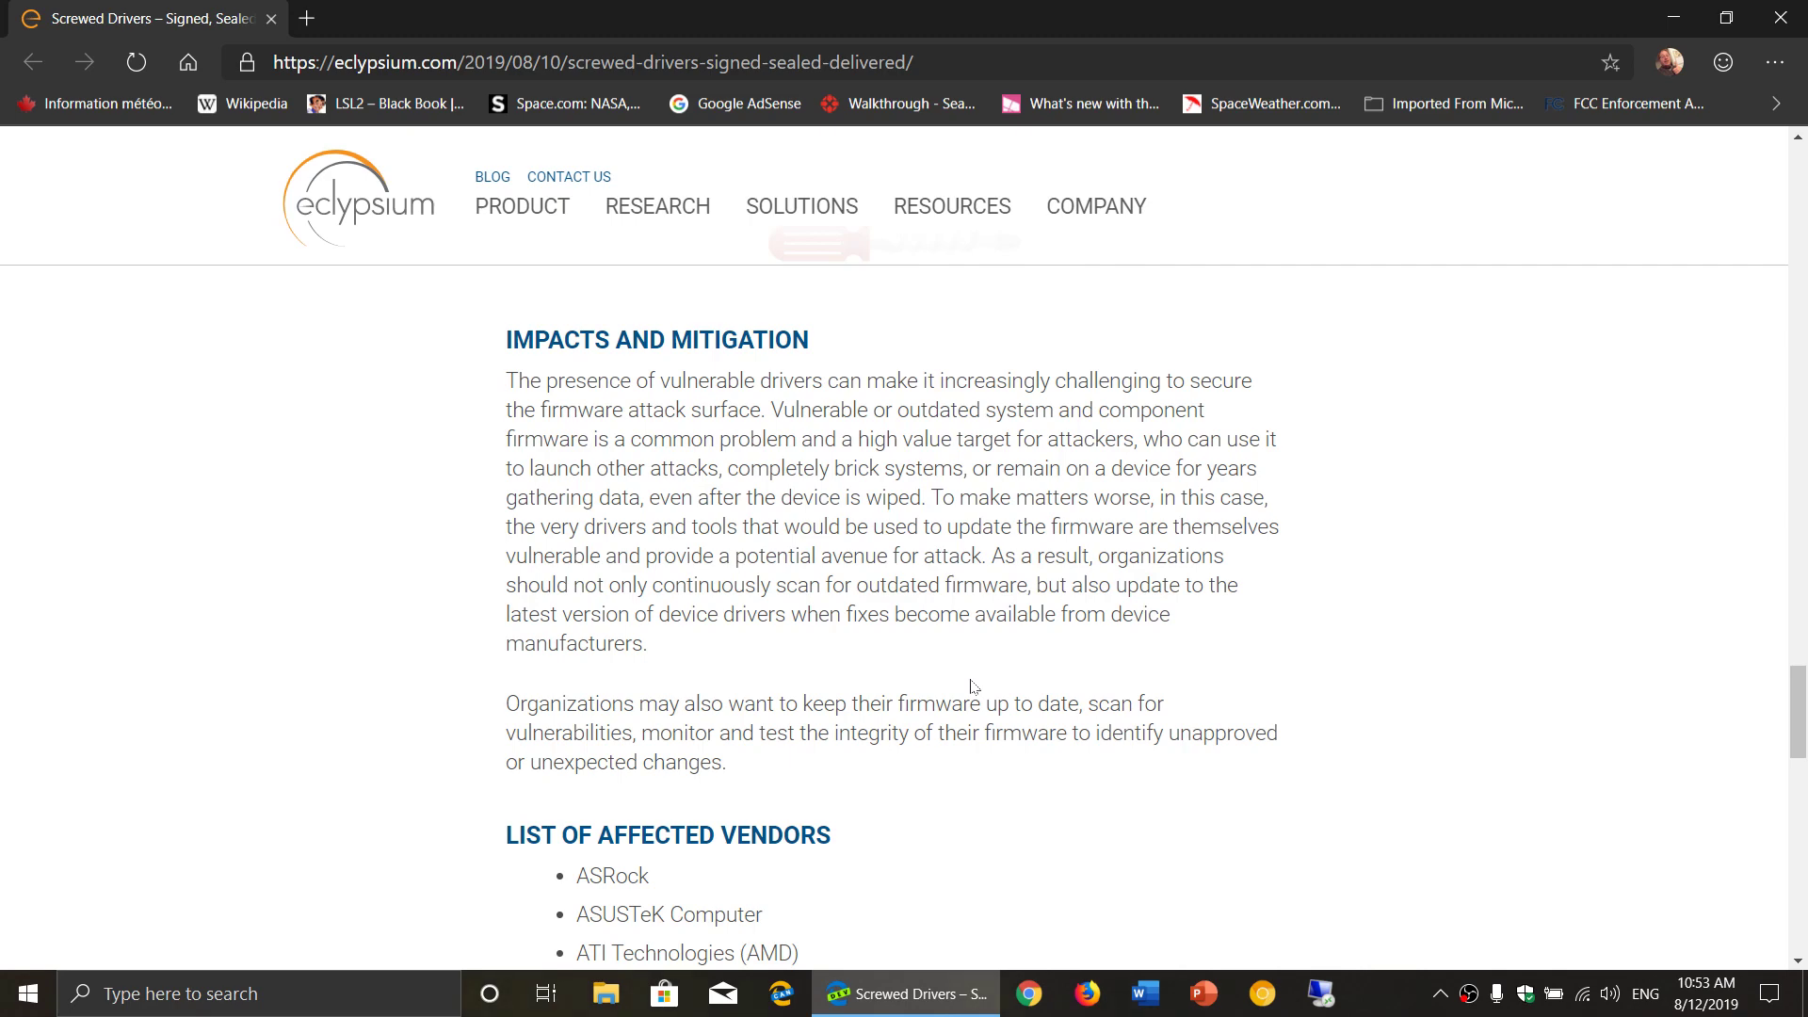
scroll("down", 3)
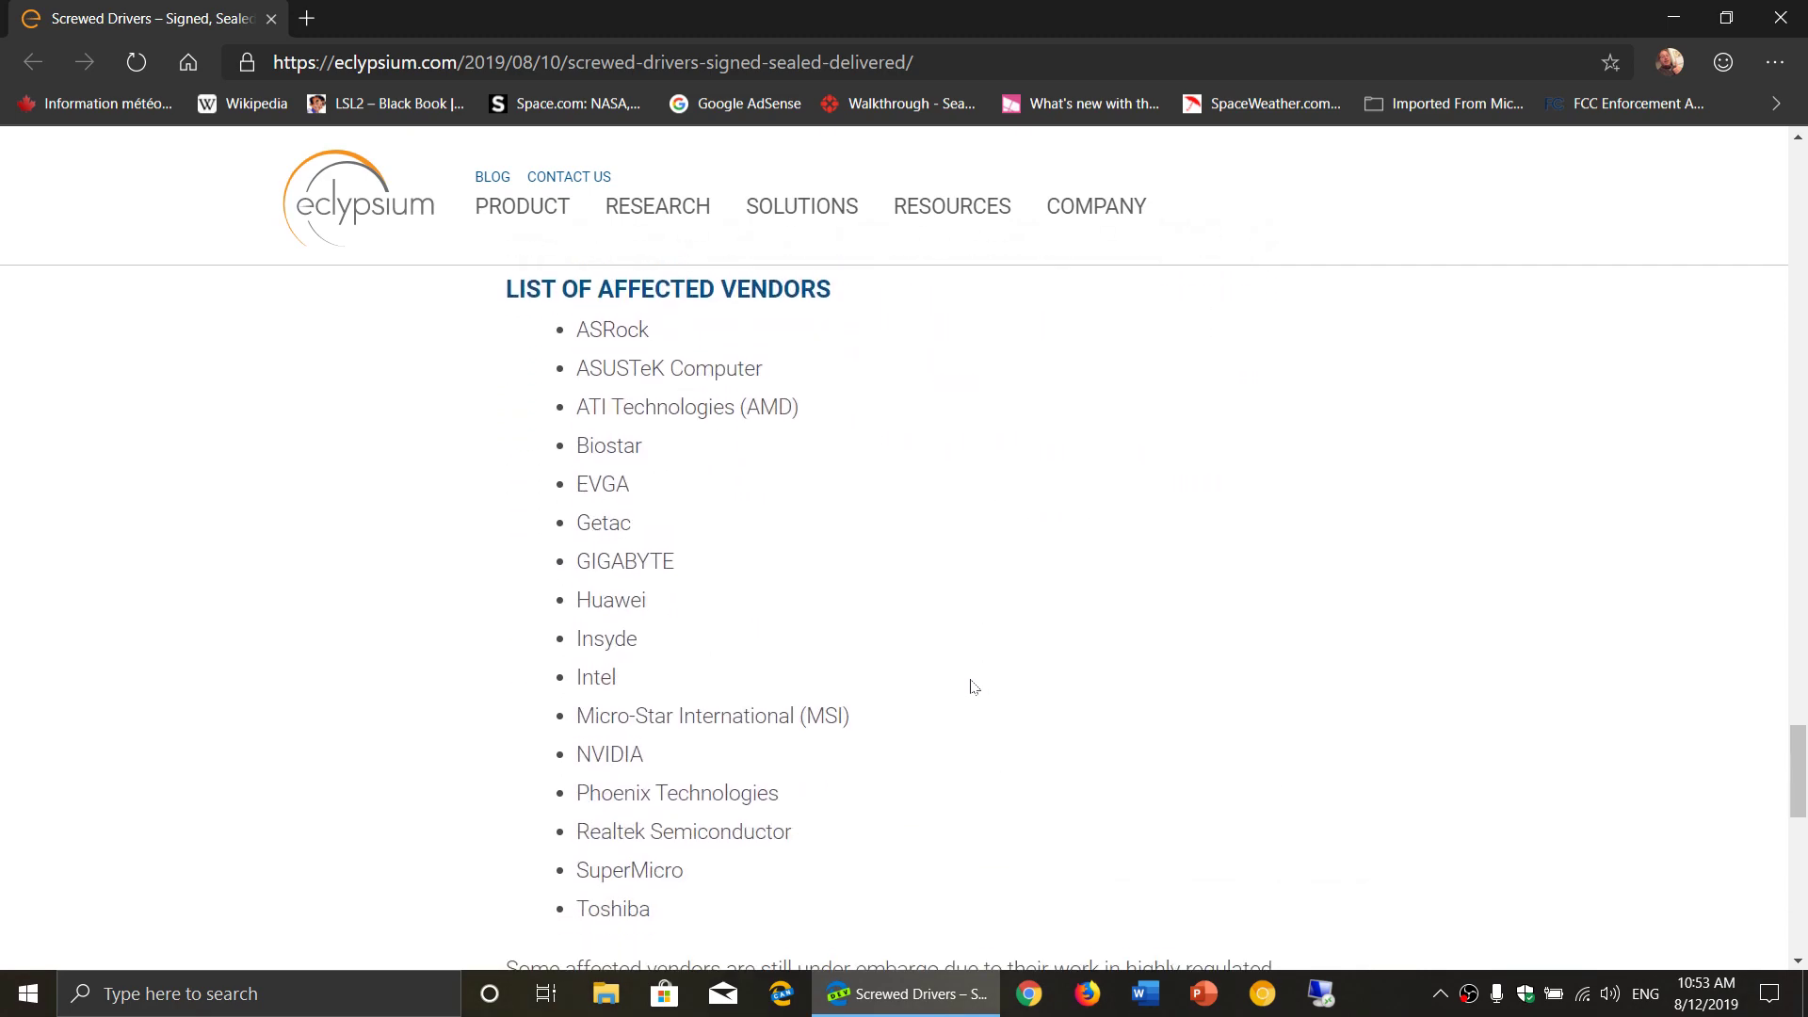
scroll("down", 3)
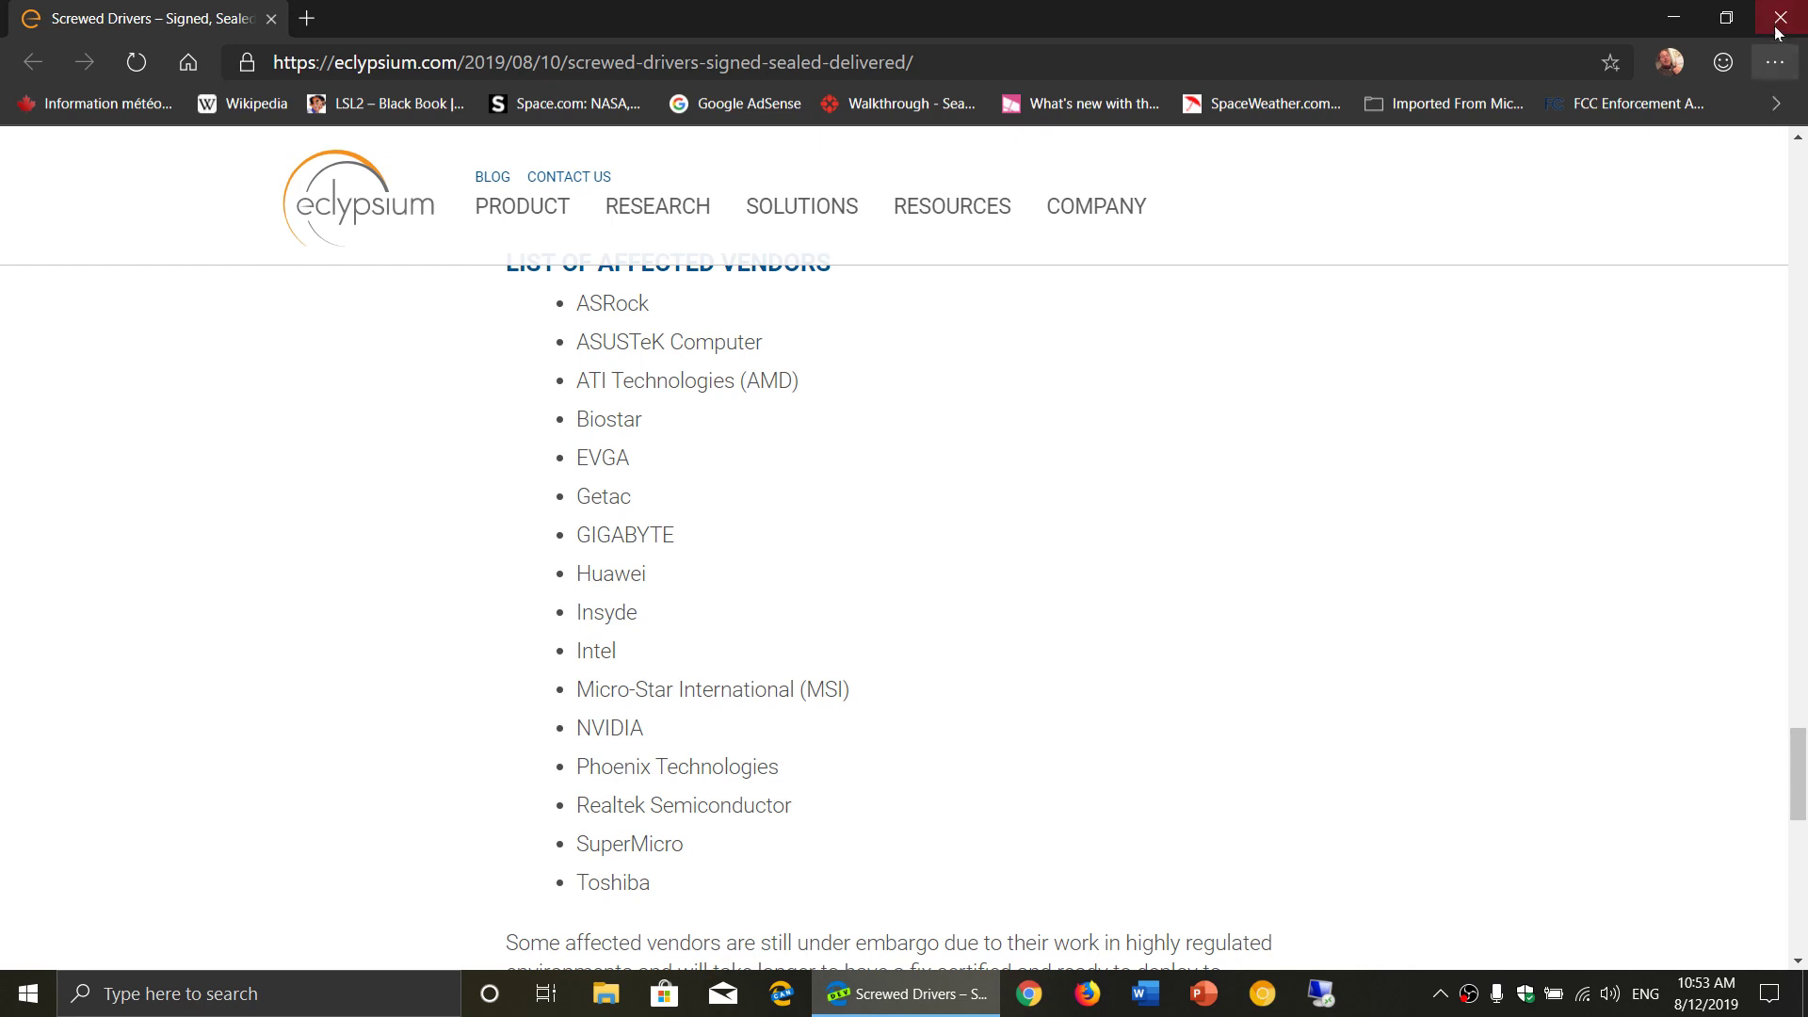
Step: Close Edge and launch Device Manager from the taskbar to show the AcerNitro5 device tree
left_click(1789, 17)
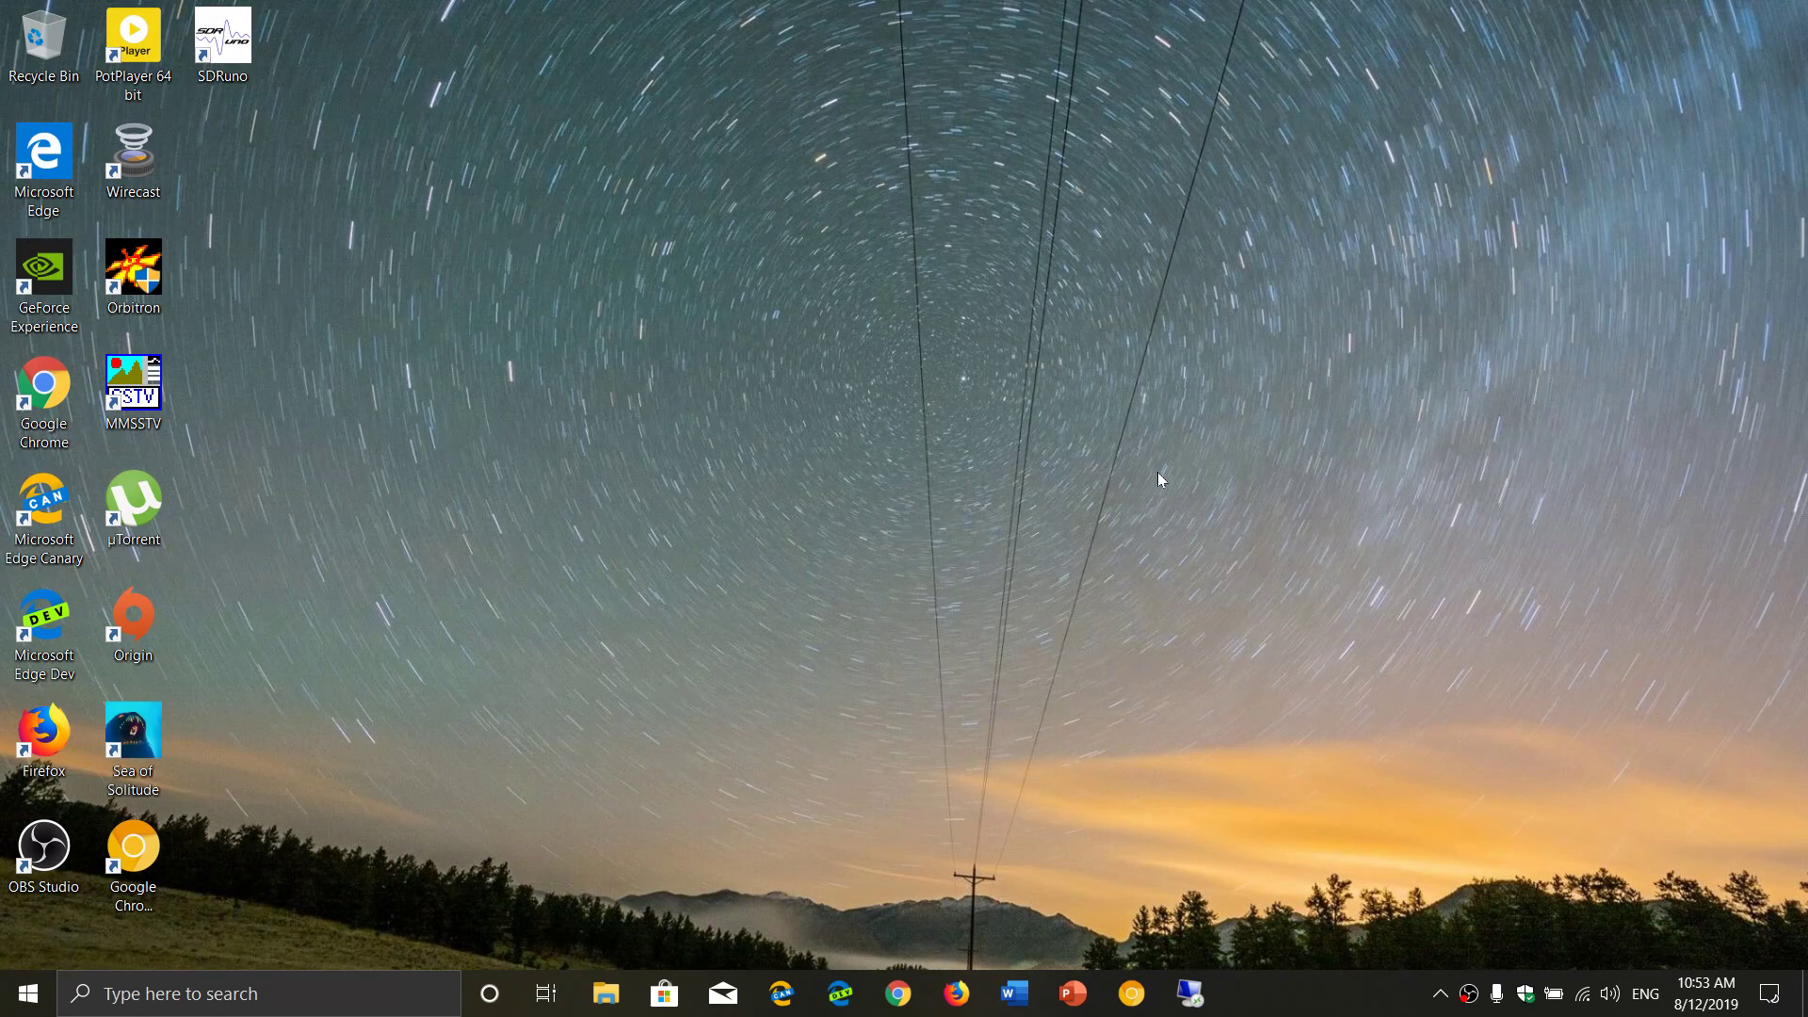
left_click(132, 864)
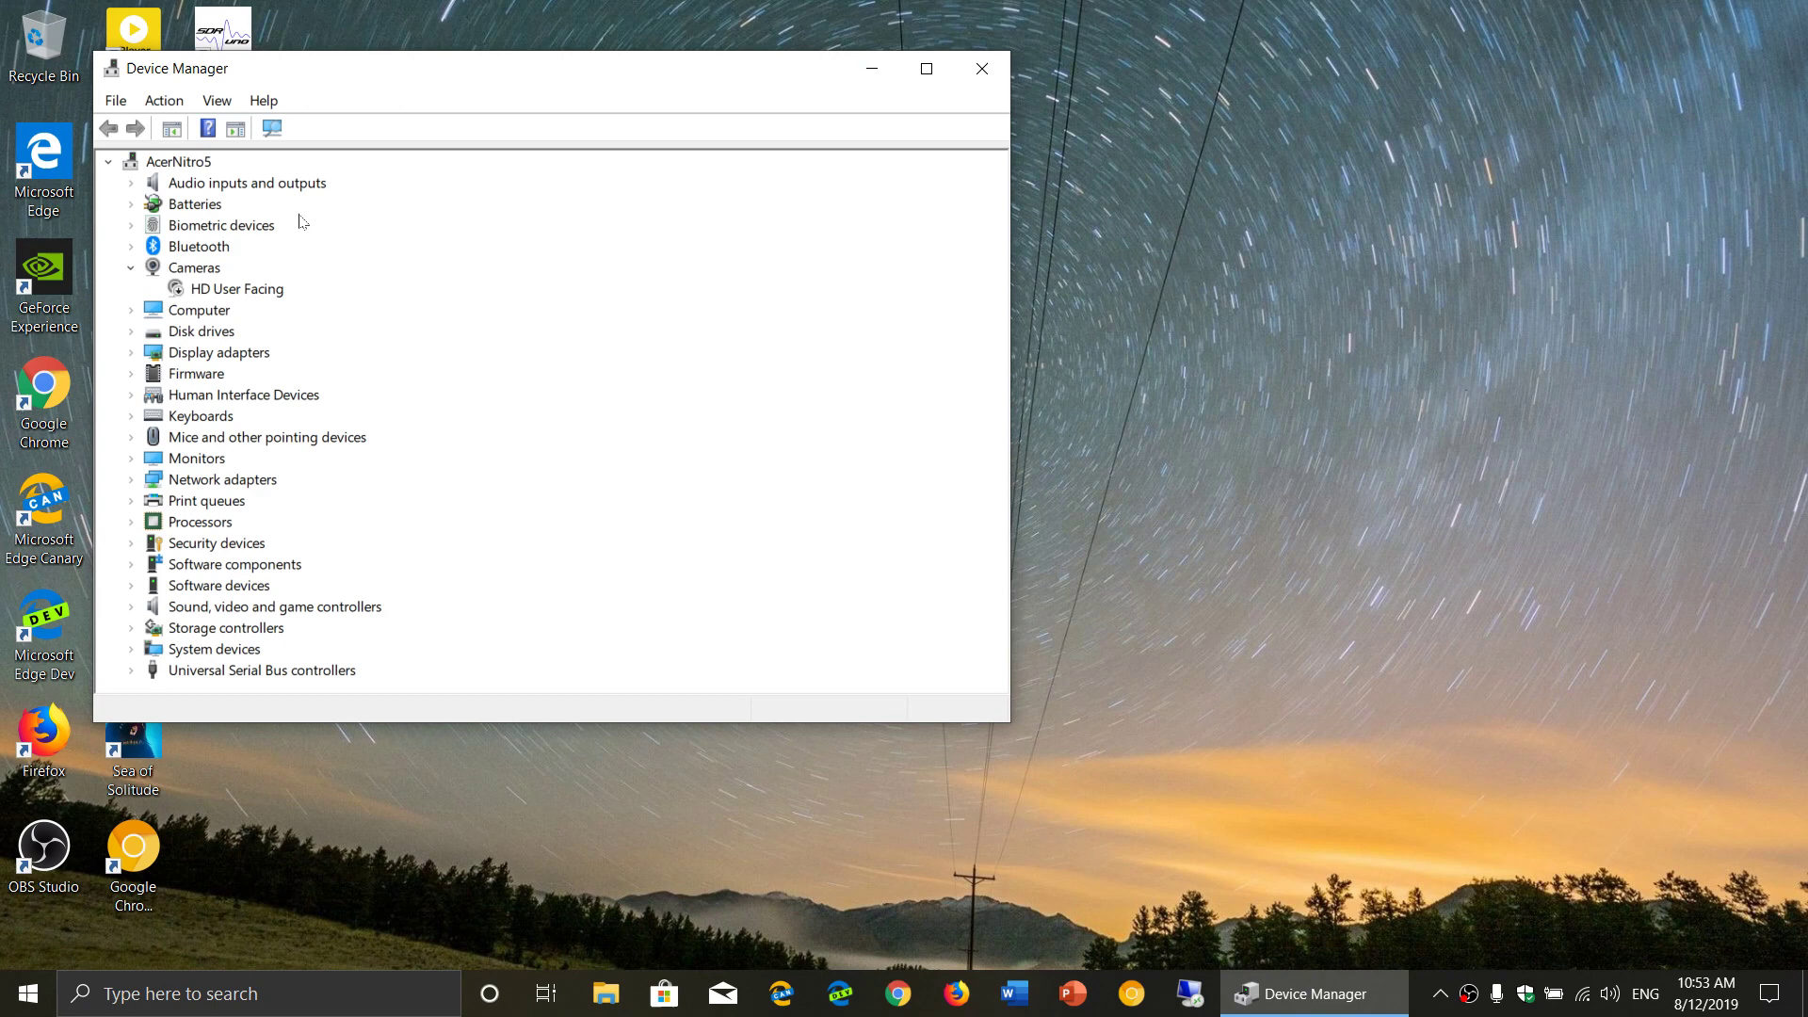
mouse_move(150, 599)
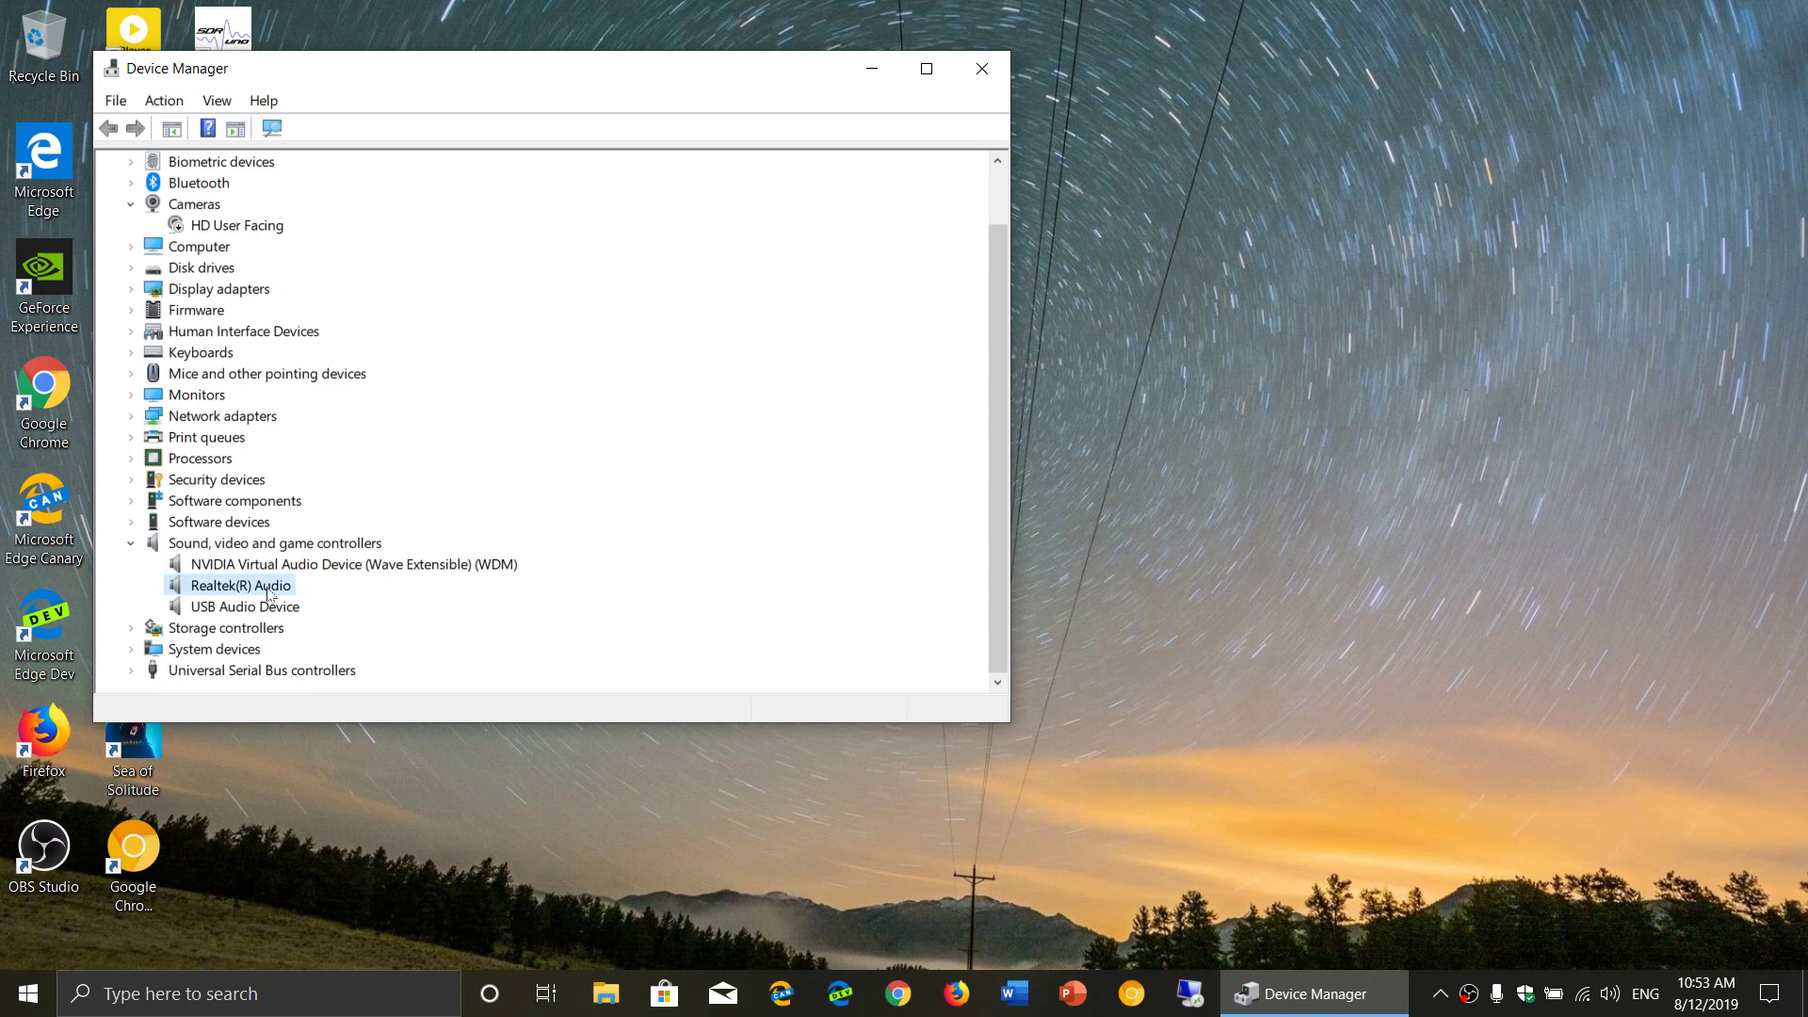
Step: Run Update driver on Realtek(R) Audio with automatic search, confirm the best driver is installed, and close the result
right_click(240, 586)
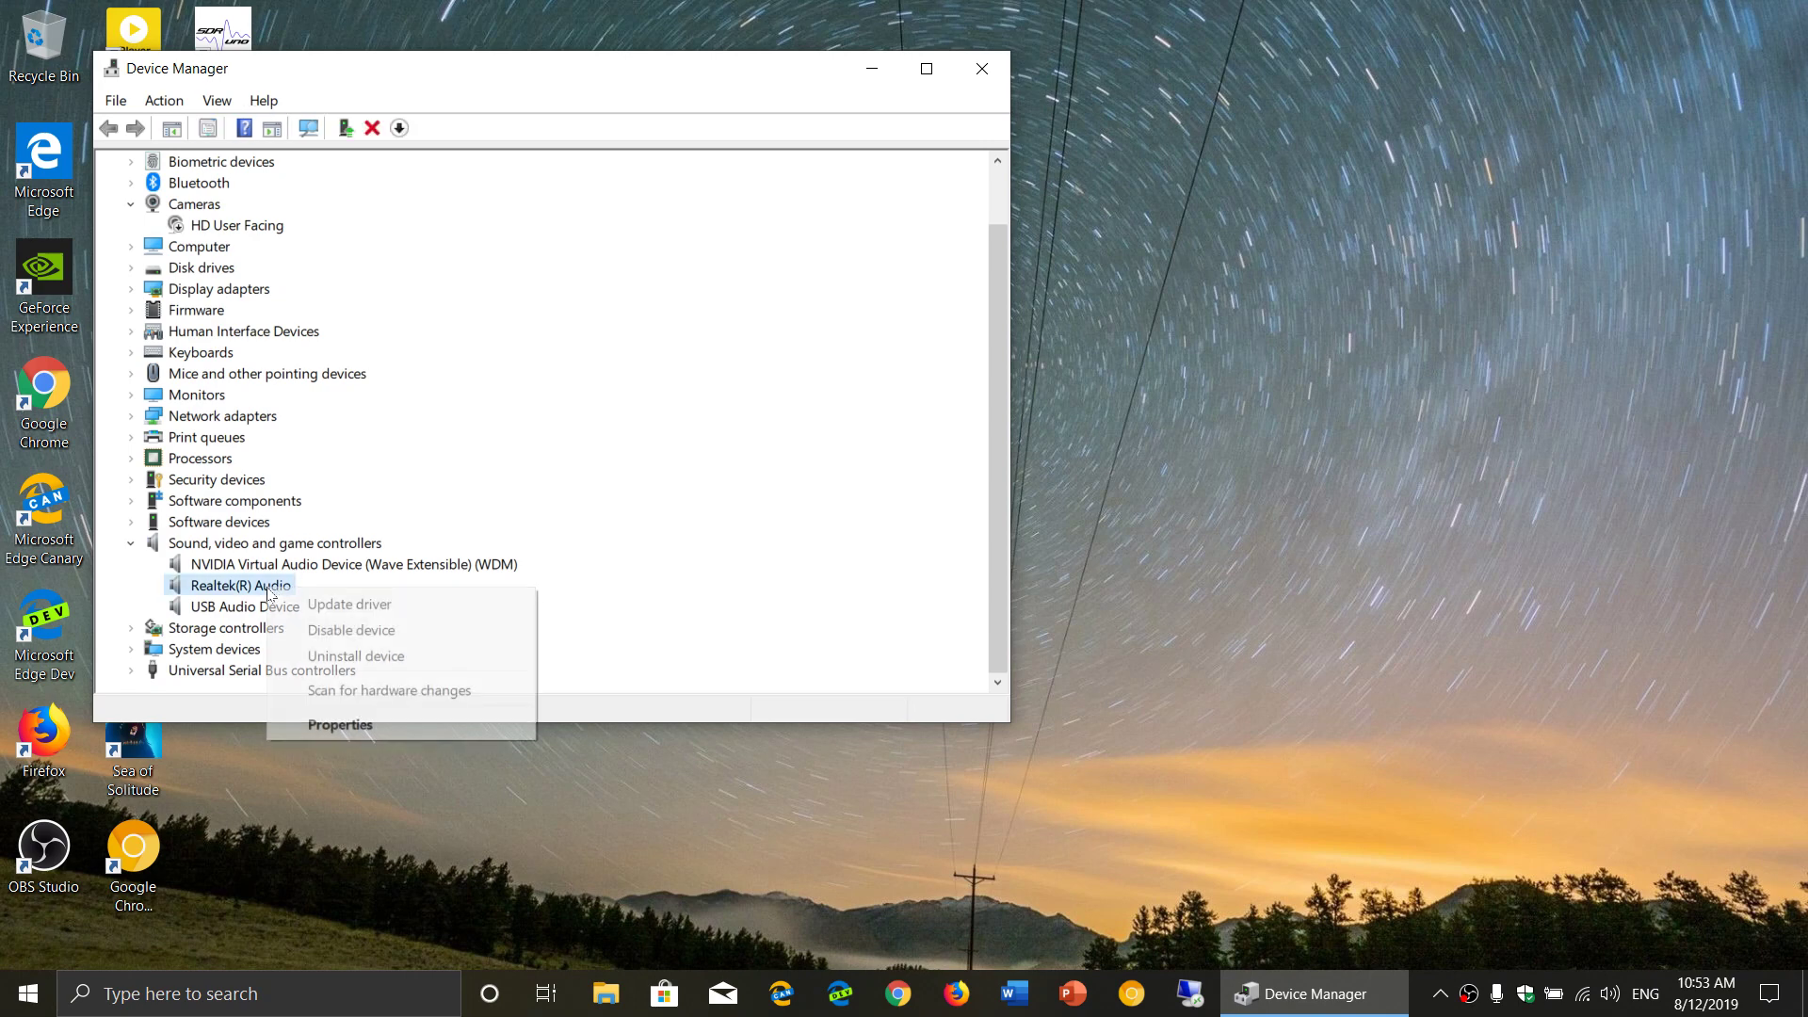
mouse_move(351, 604)
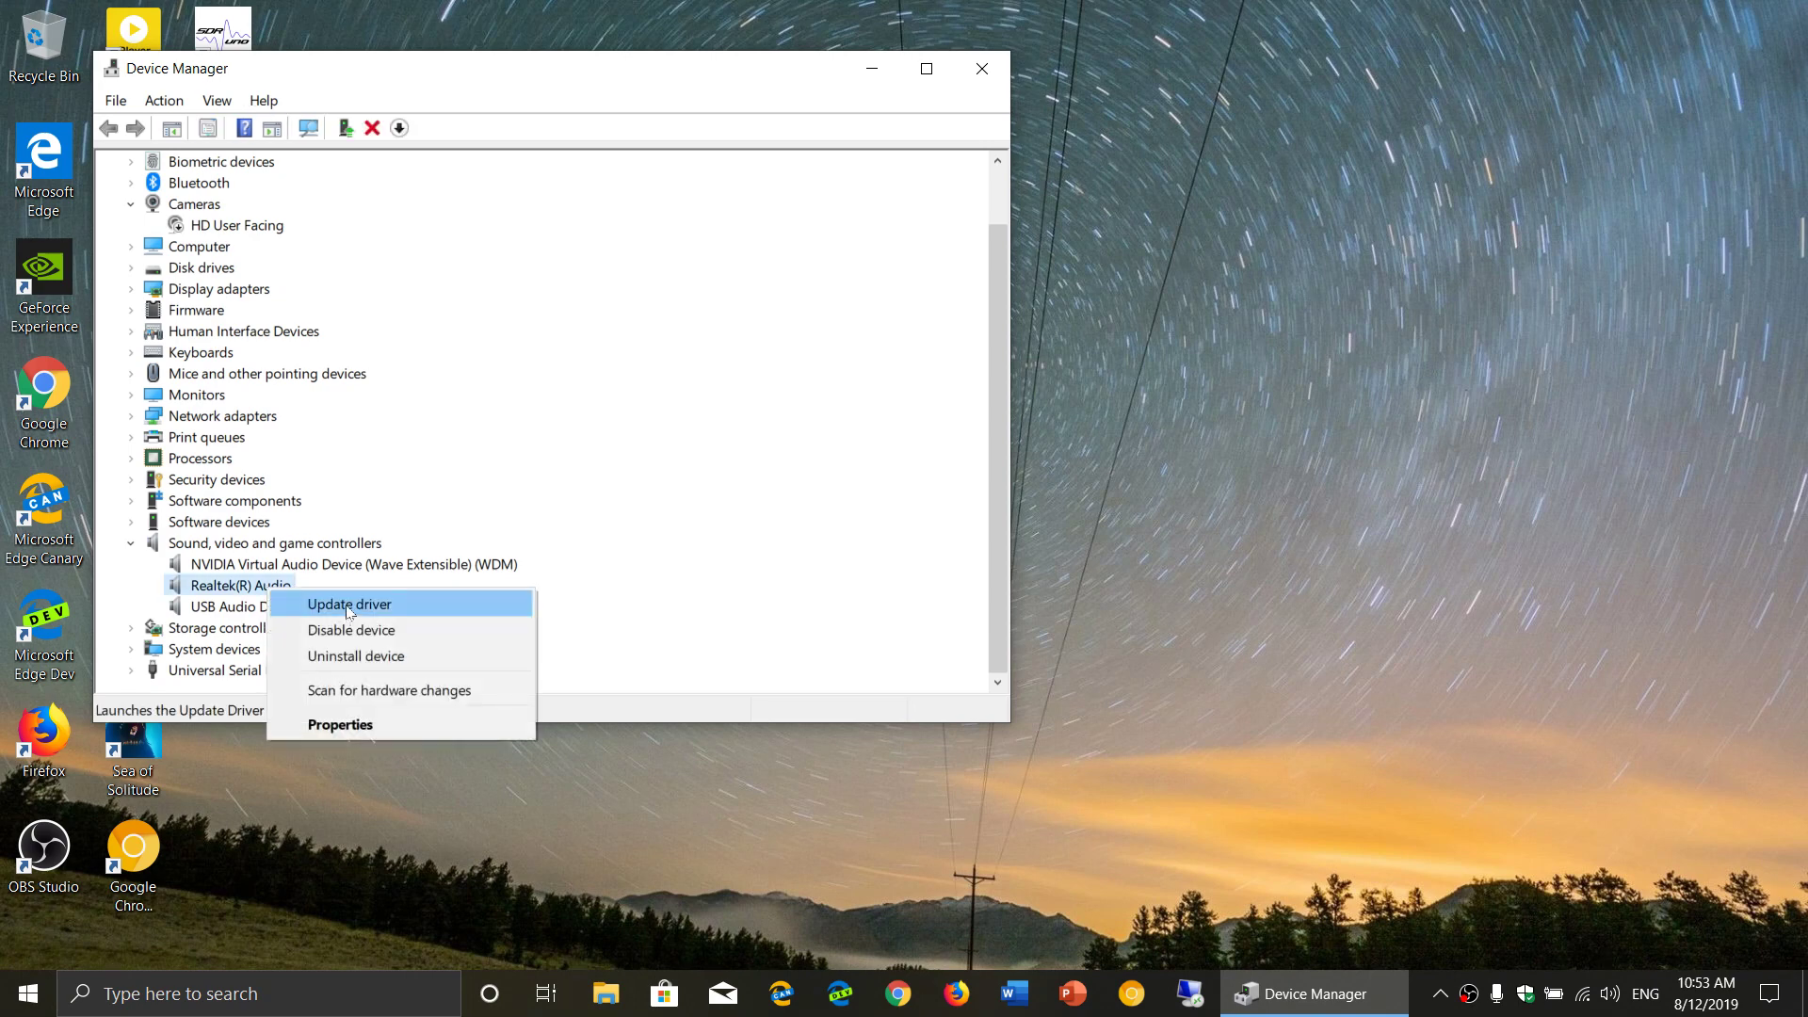
left_click(346, 603)
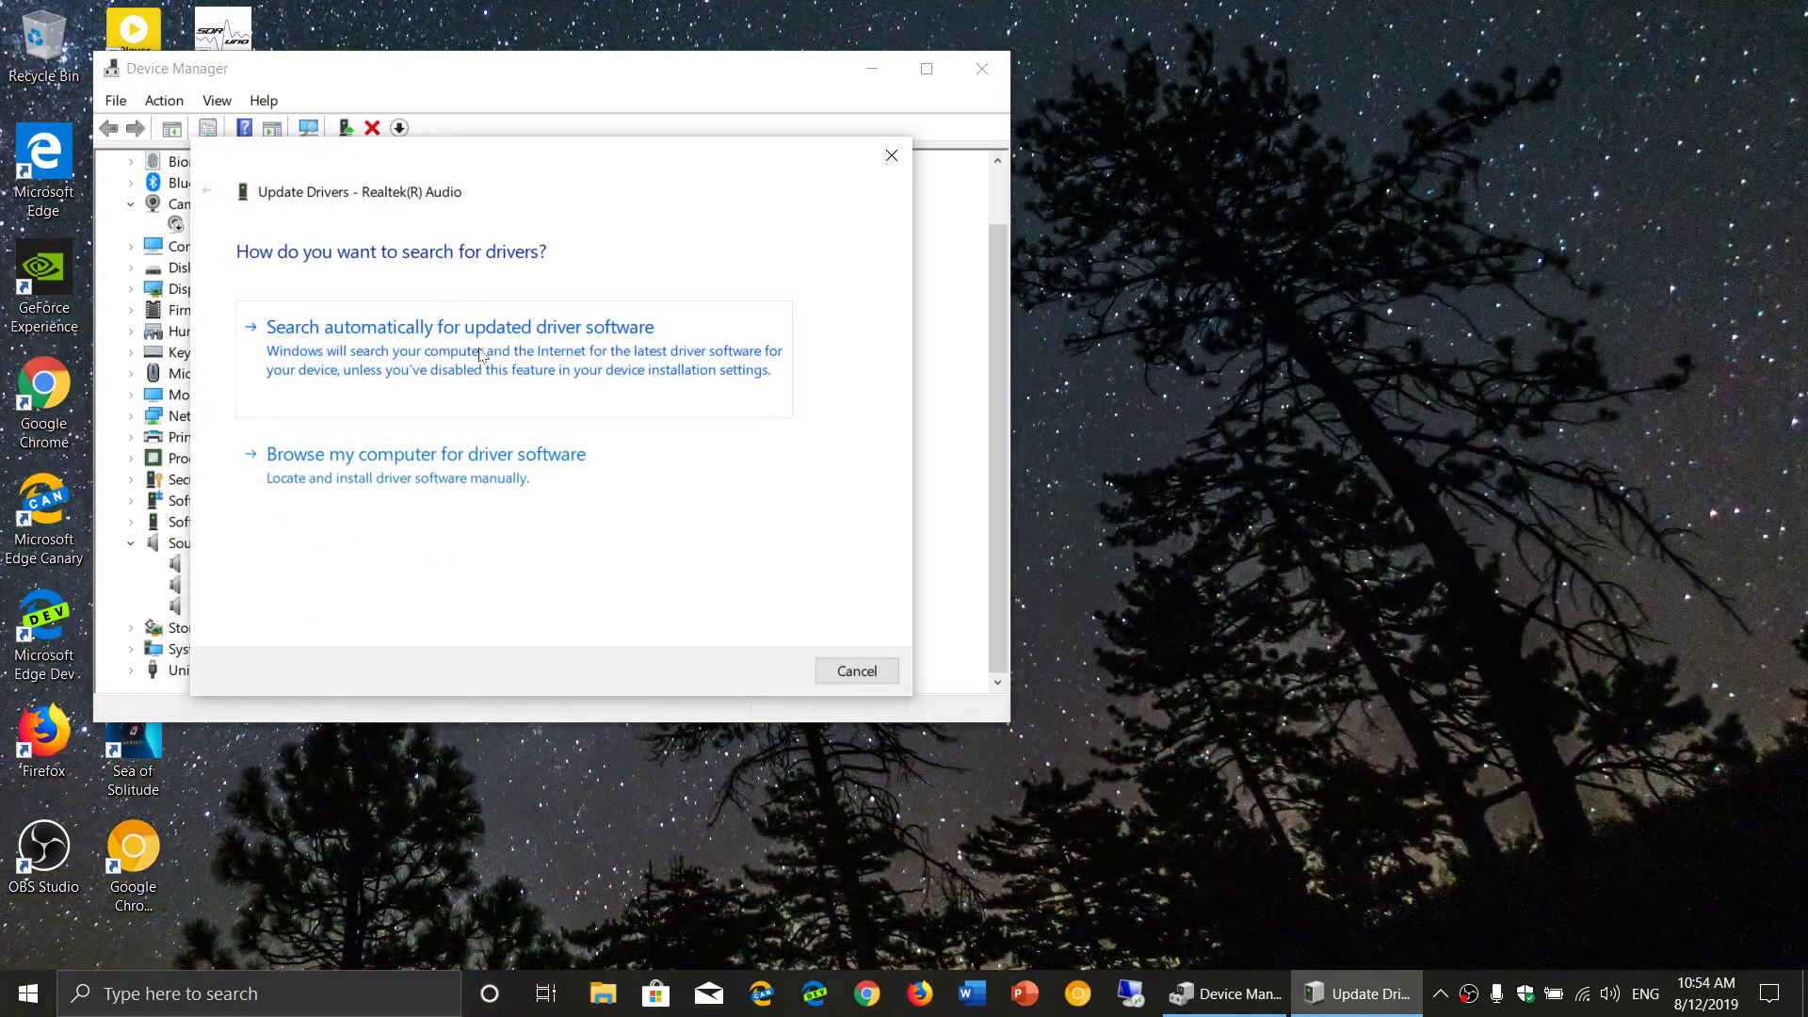
left_click(460, 326)
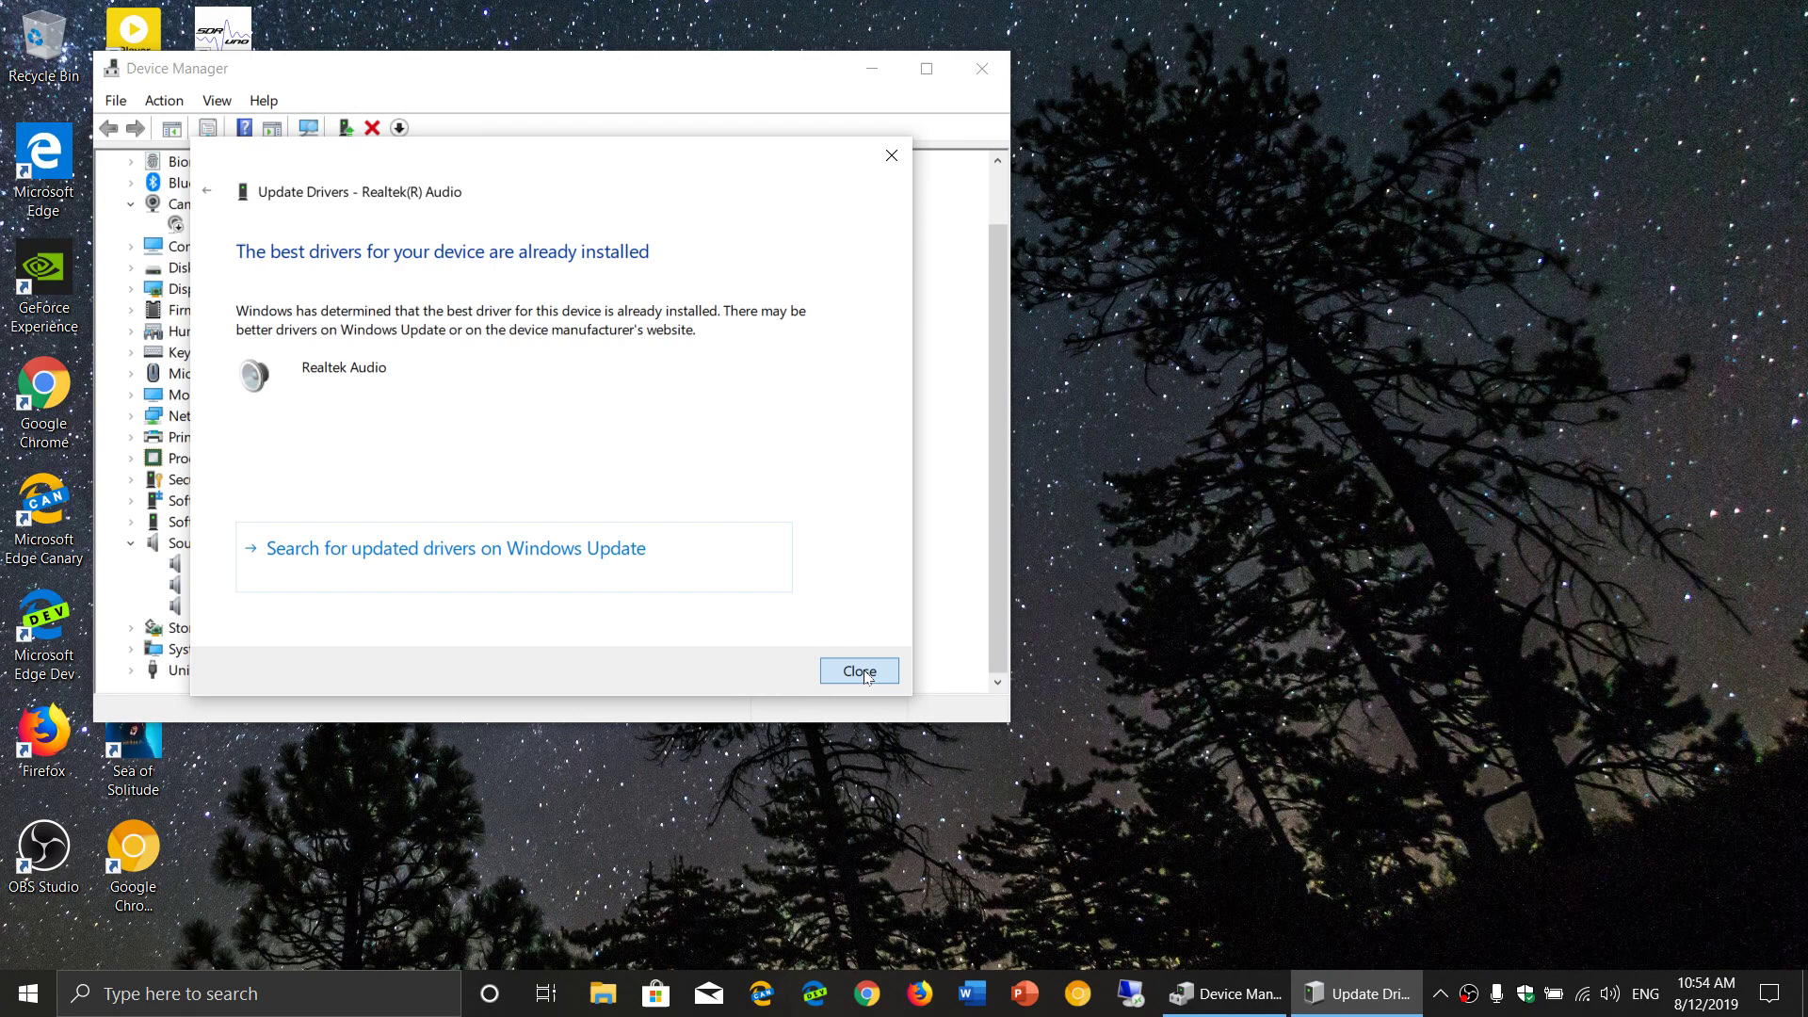
left_click(859, 670)
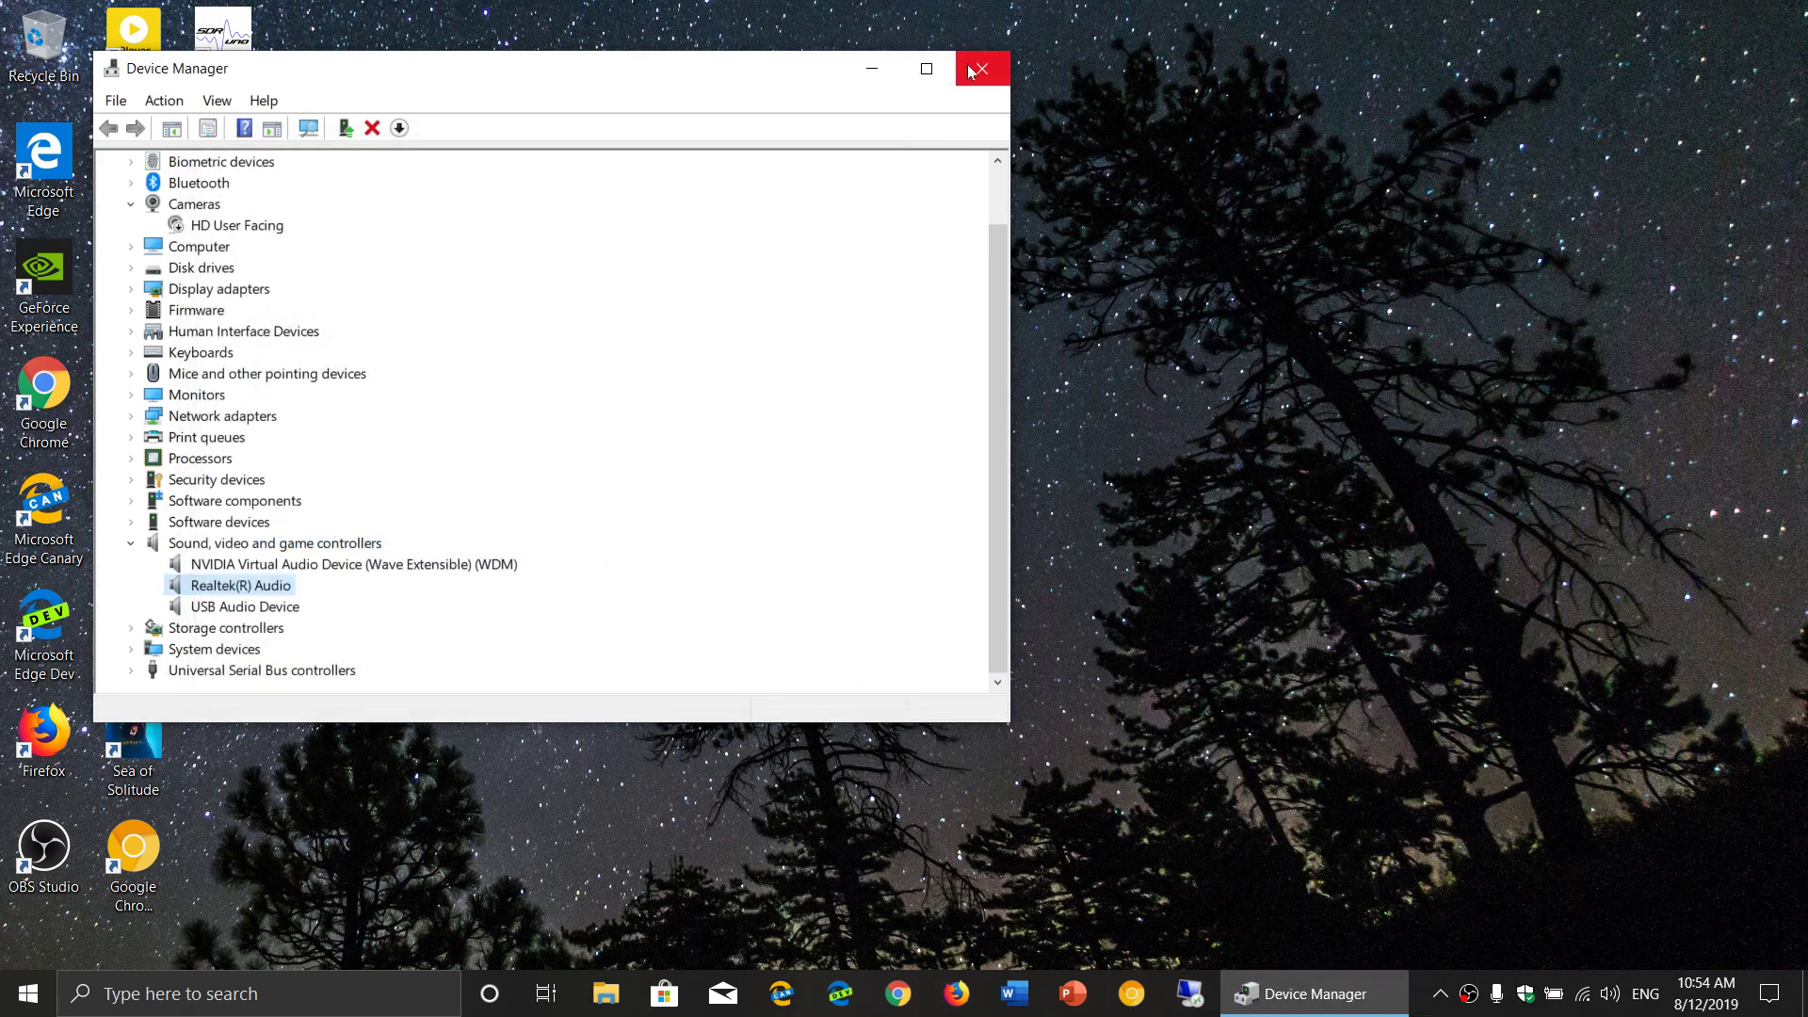
Step: Close Device Manager and start a Check for updates in Settings > Update & Security > Windows Update
left_click(980, 68)
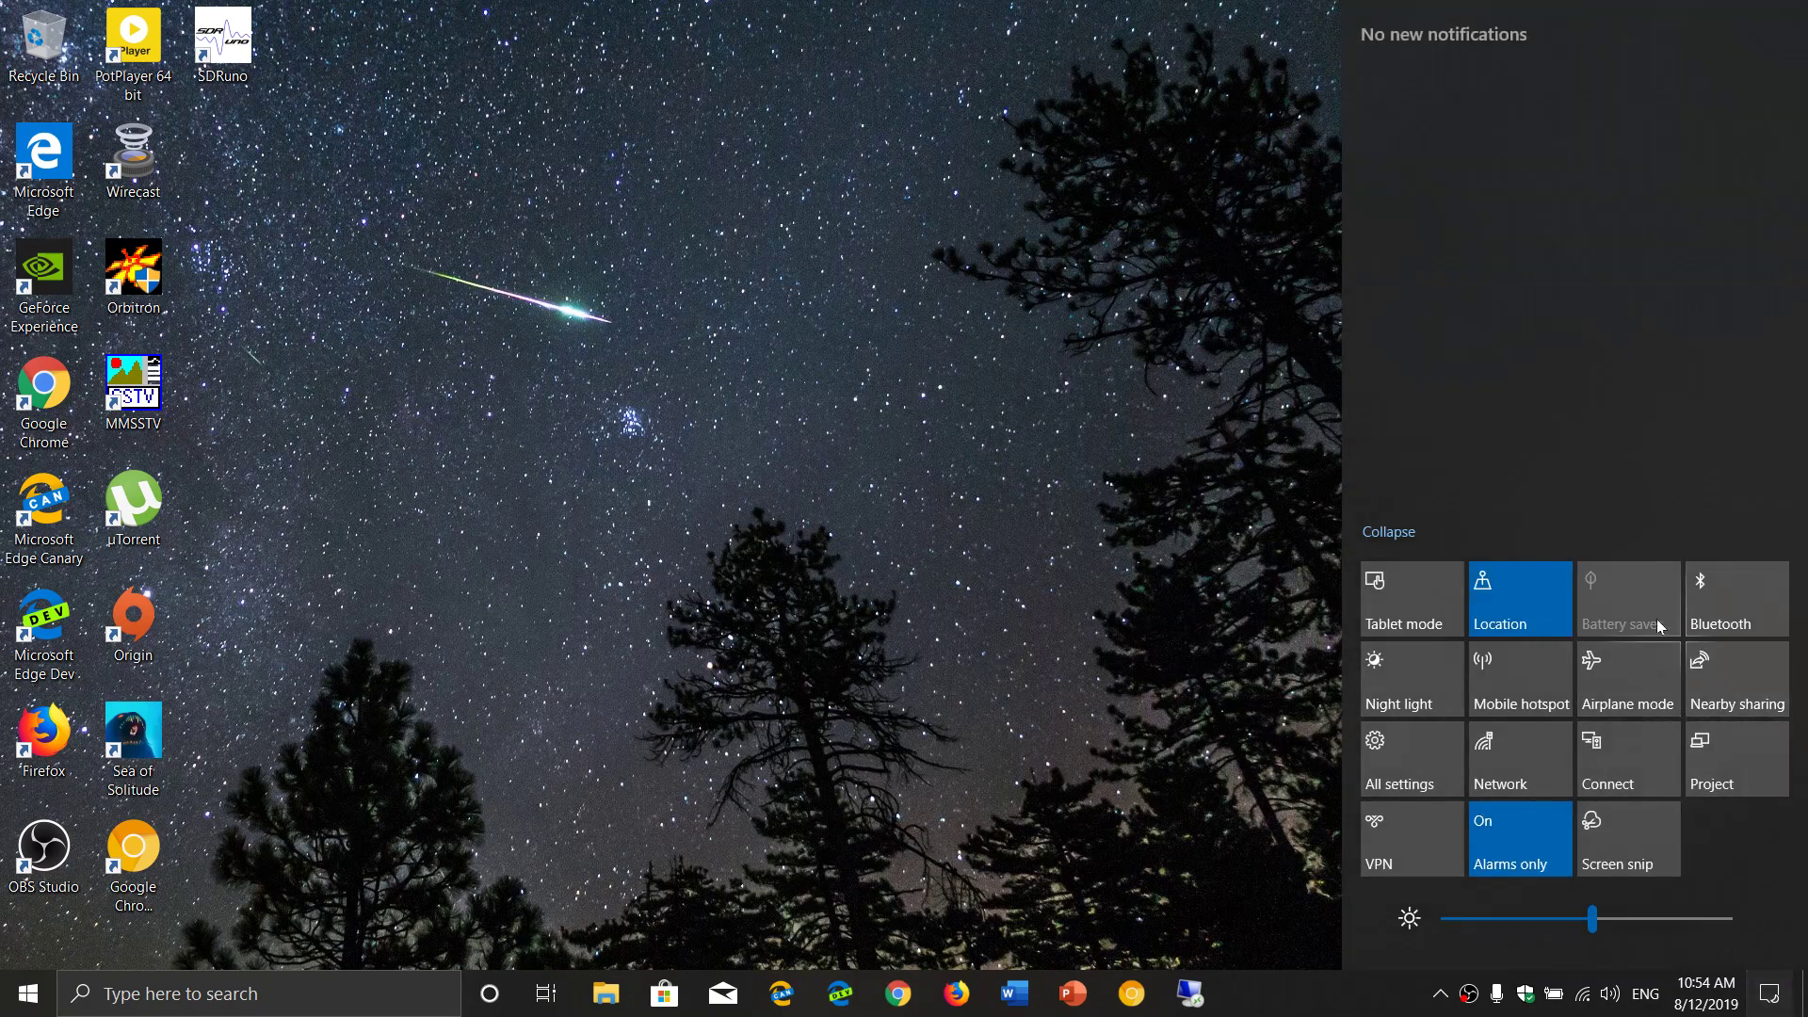
left_click(1401, 759)
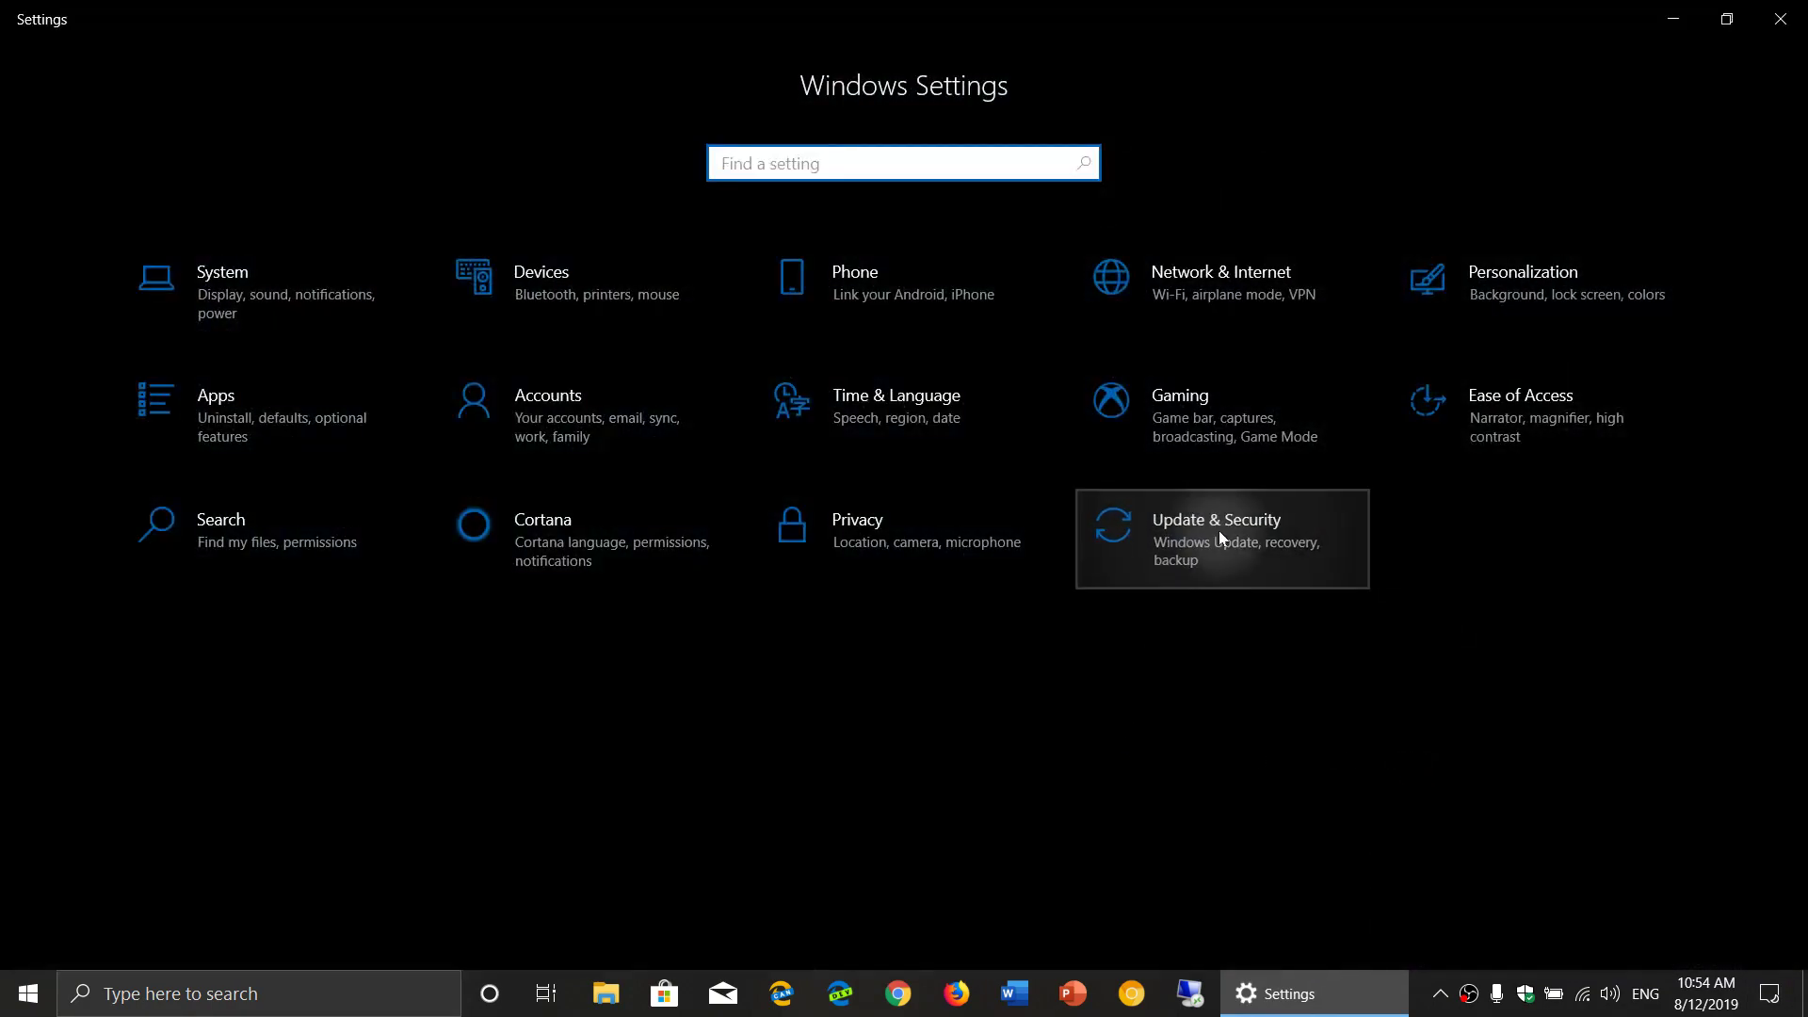
left_click(1214, 531)
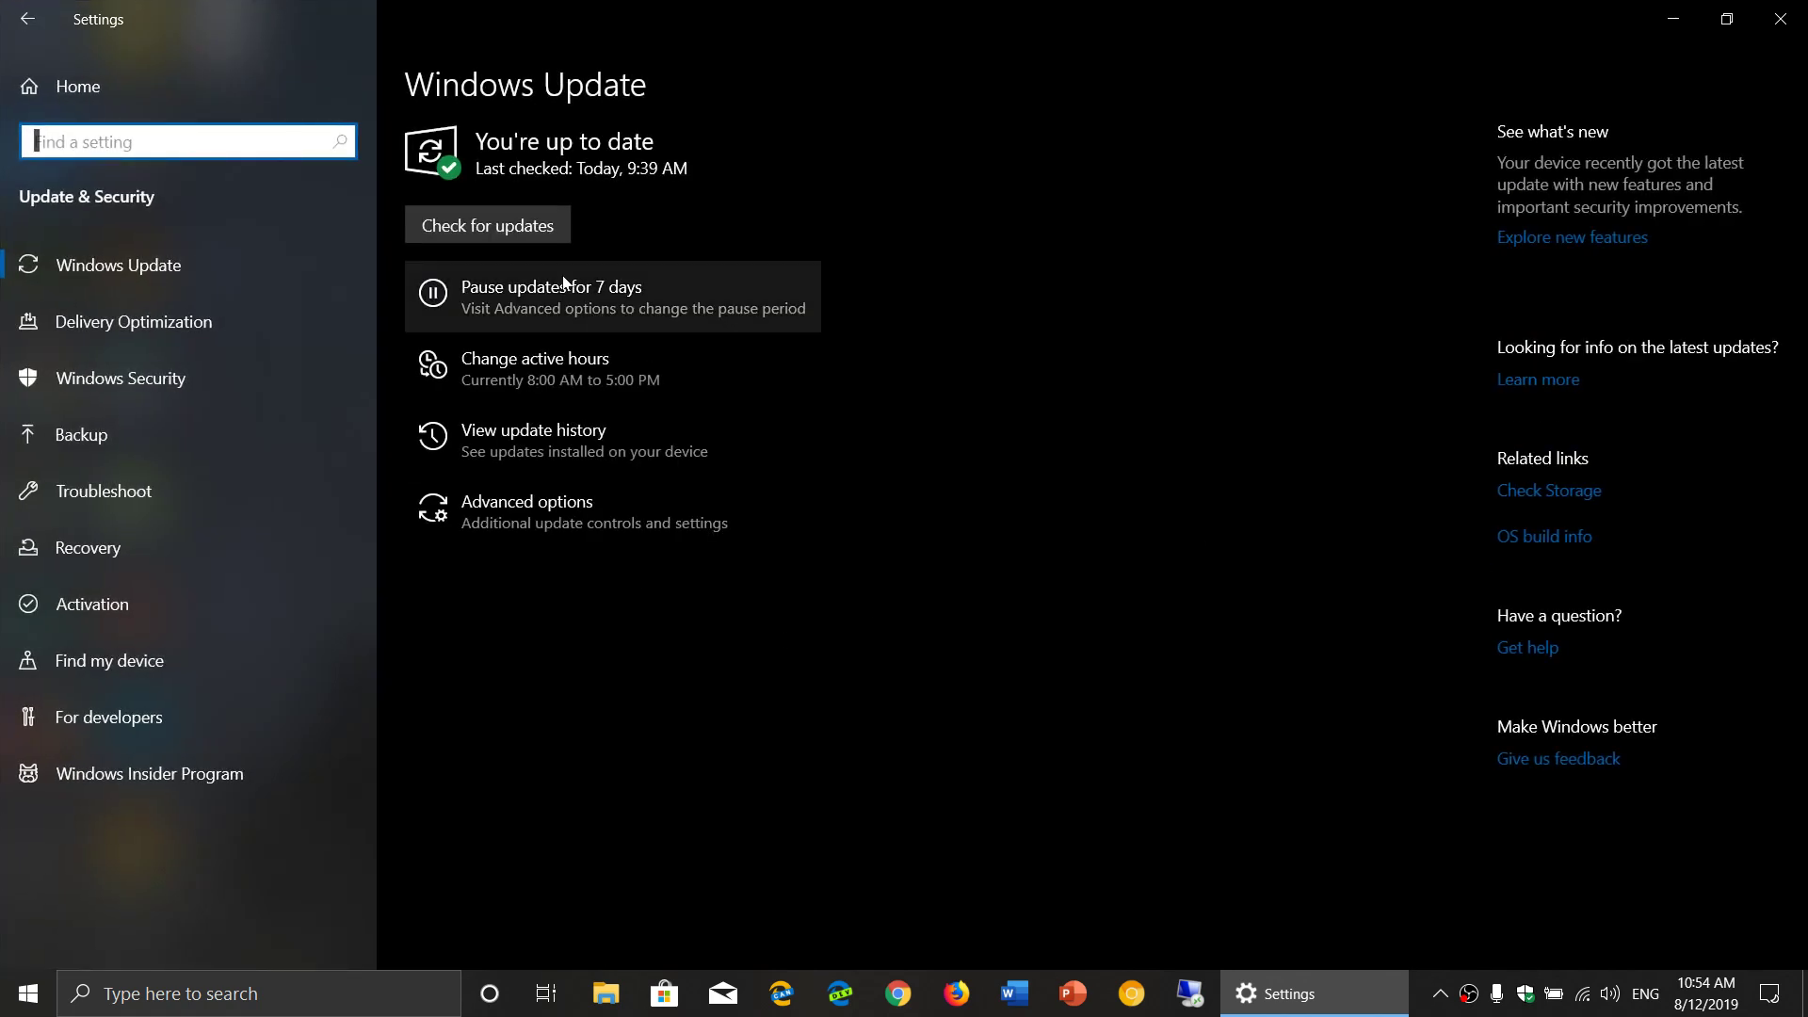
left_click(486, 224)
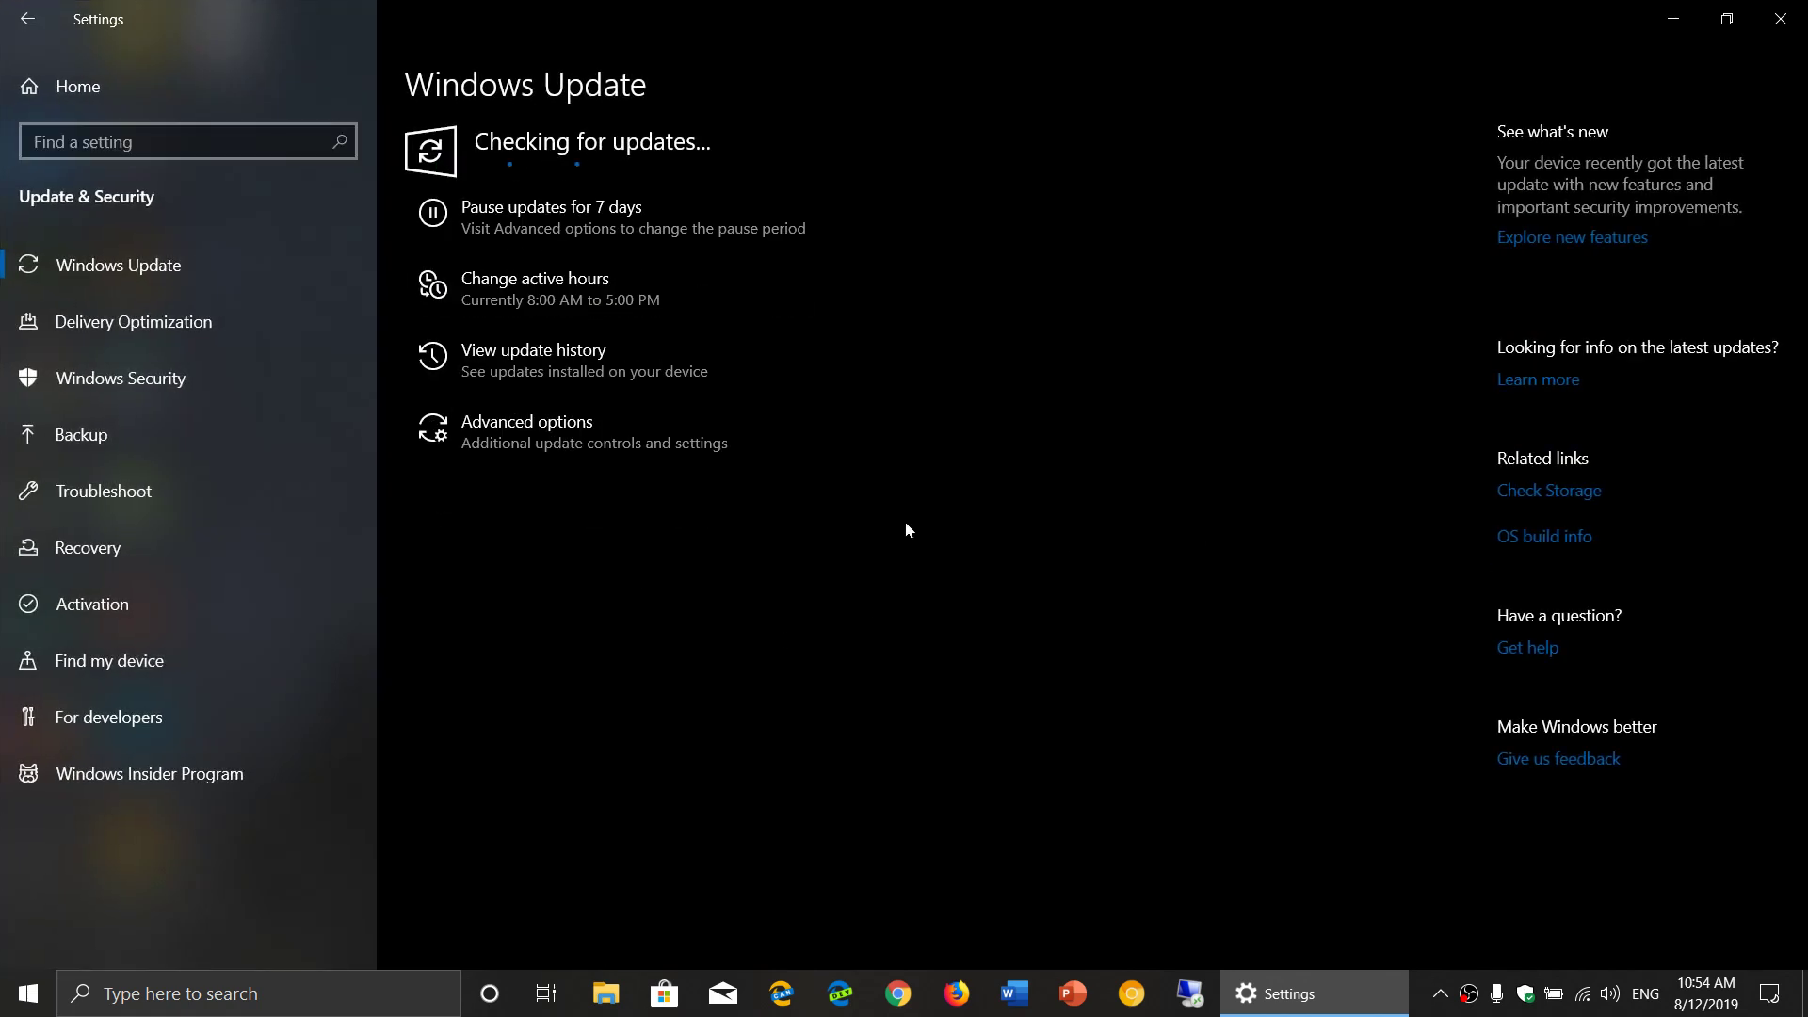